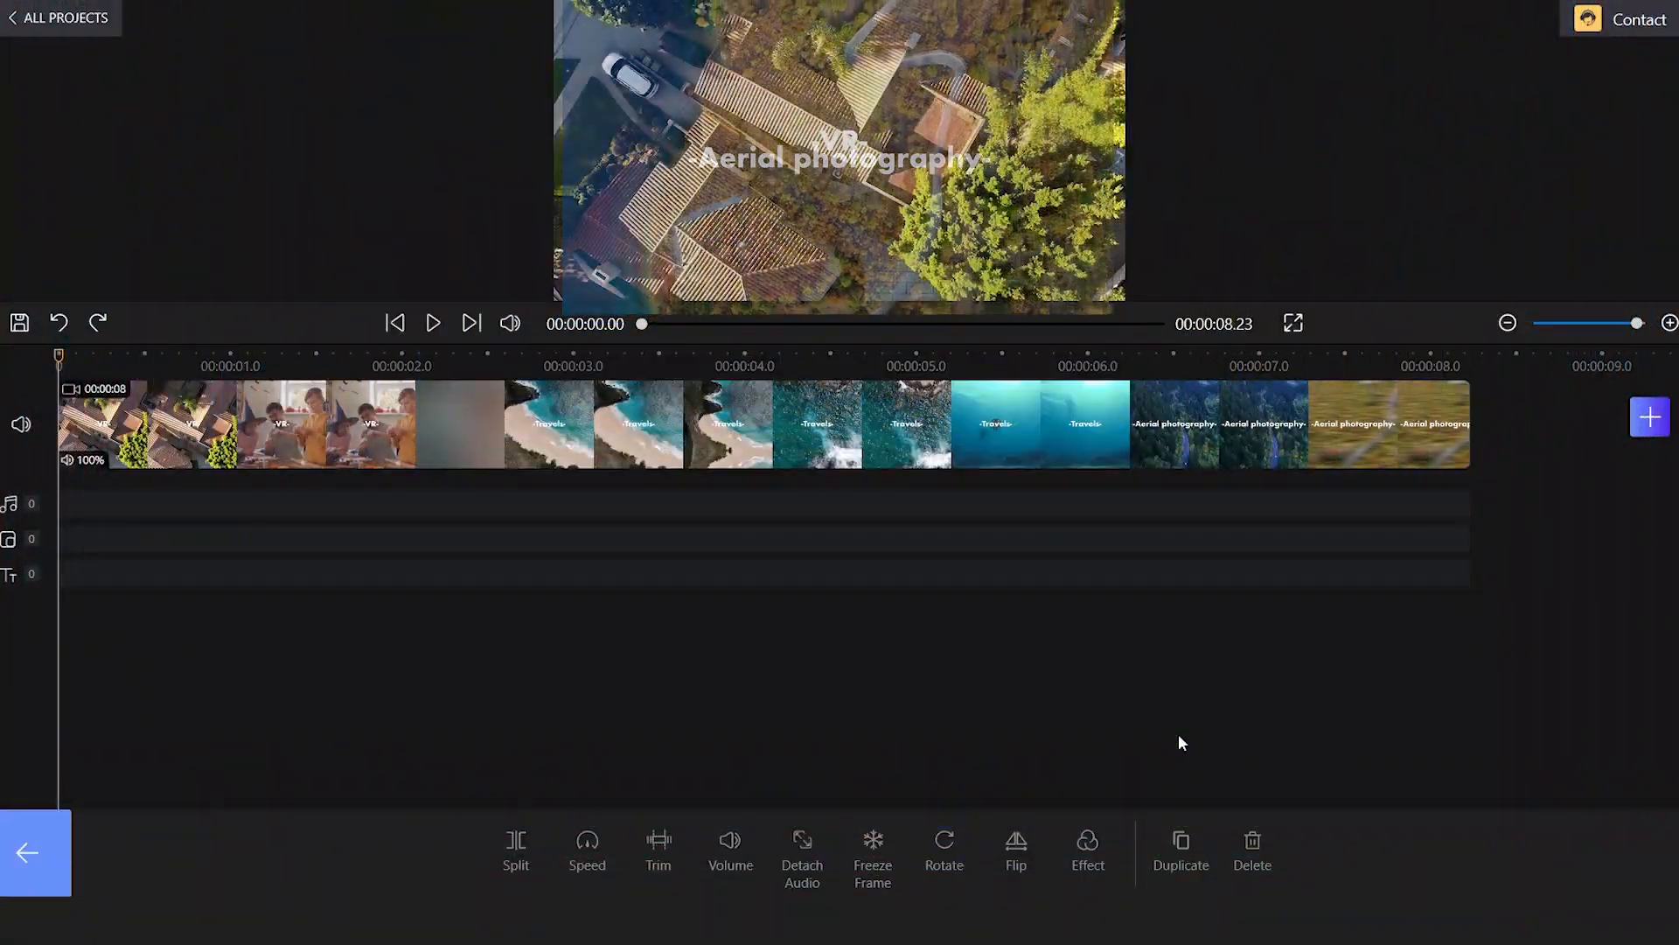
Step: Discard the aerial, travel and photography clip sequence and begin a new empty project
click(432, 323)
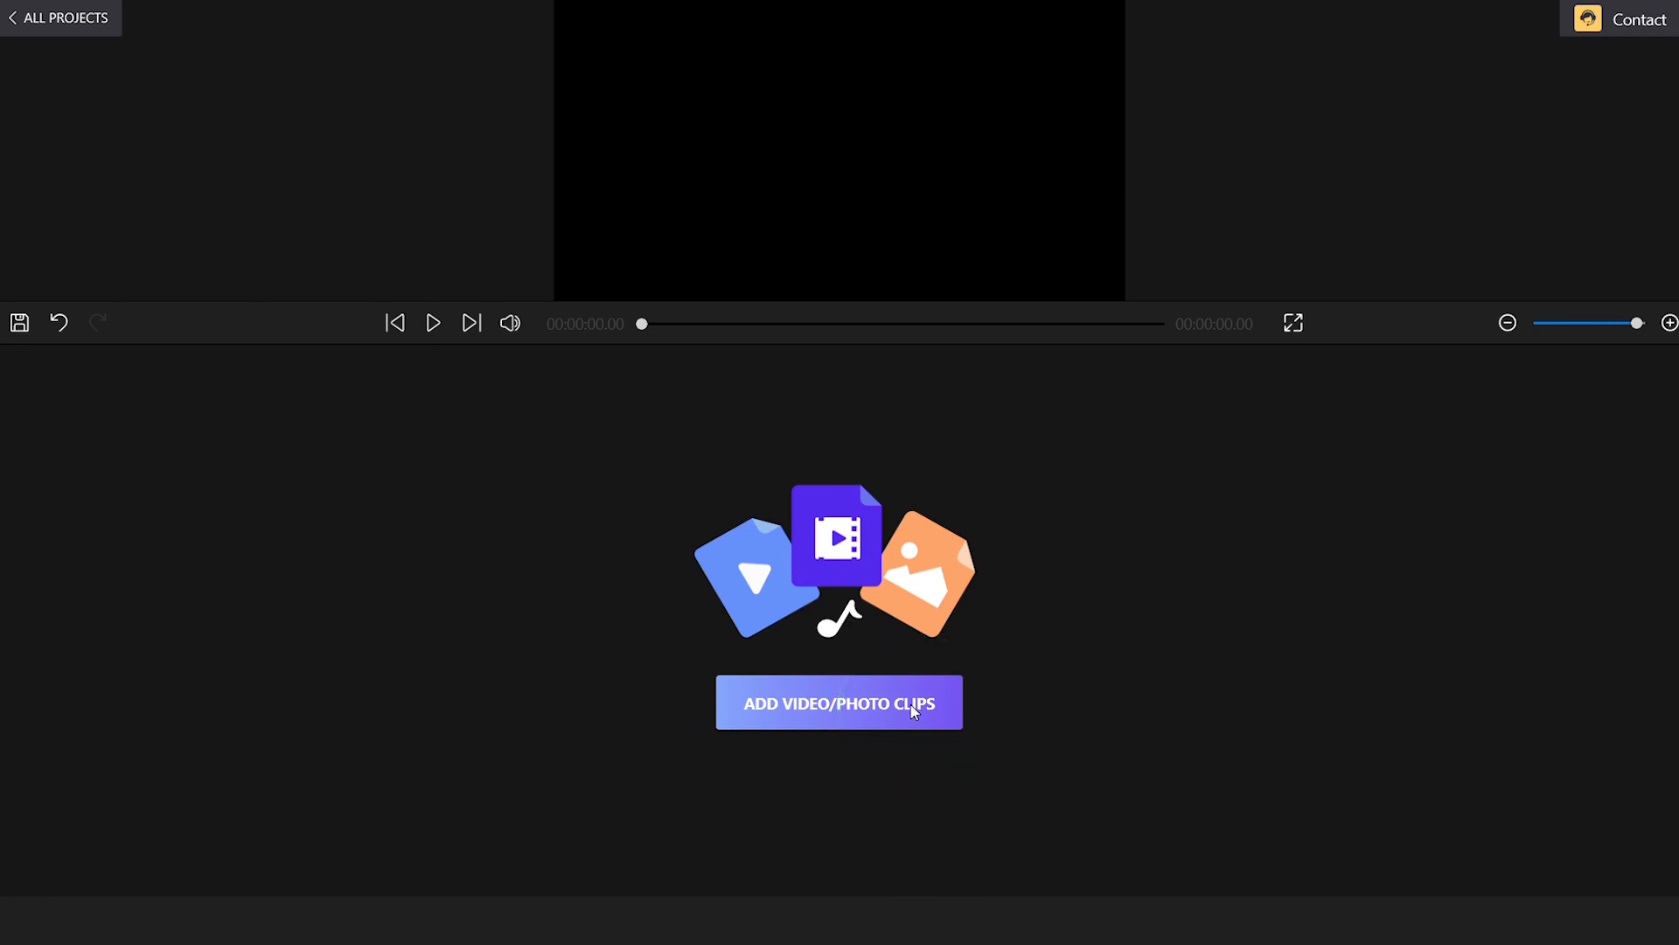
Step: Import the aerial, family, beach and underwater mp4 clips into the timeline
click(838, 702)
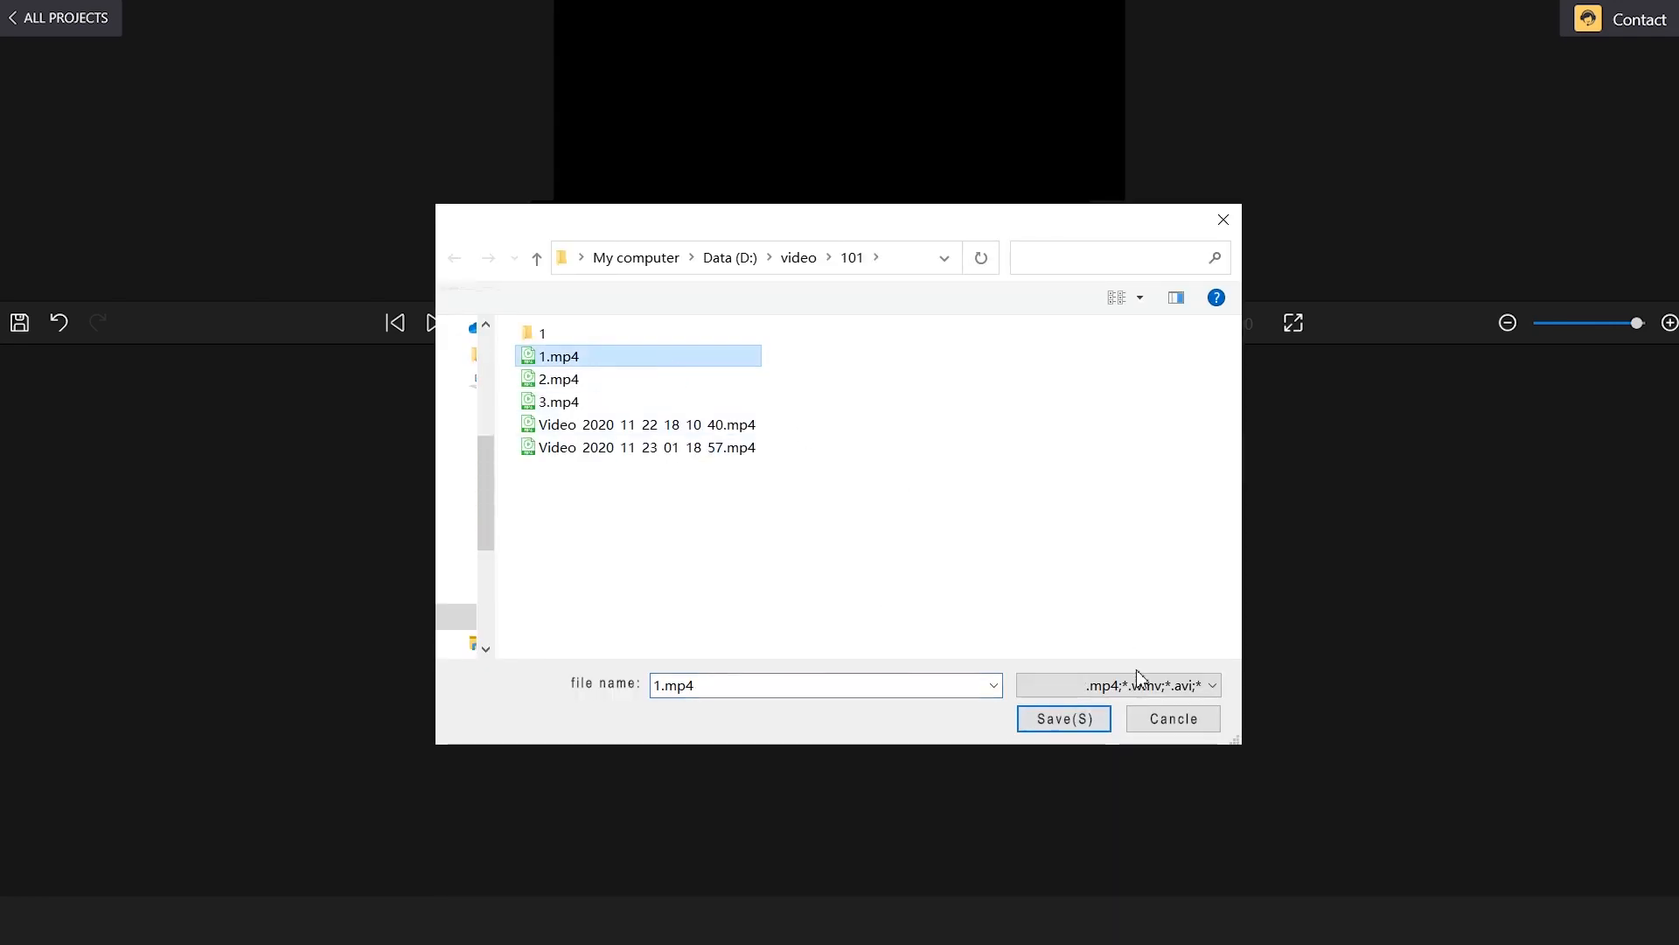
click(1063, 717)
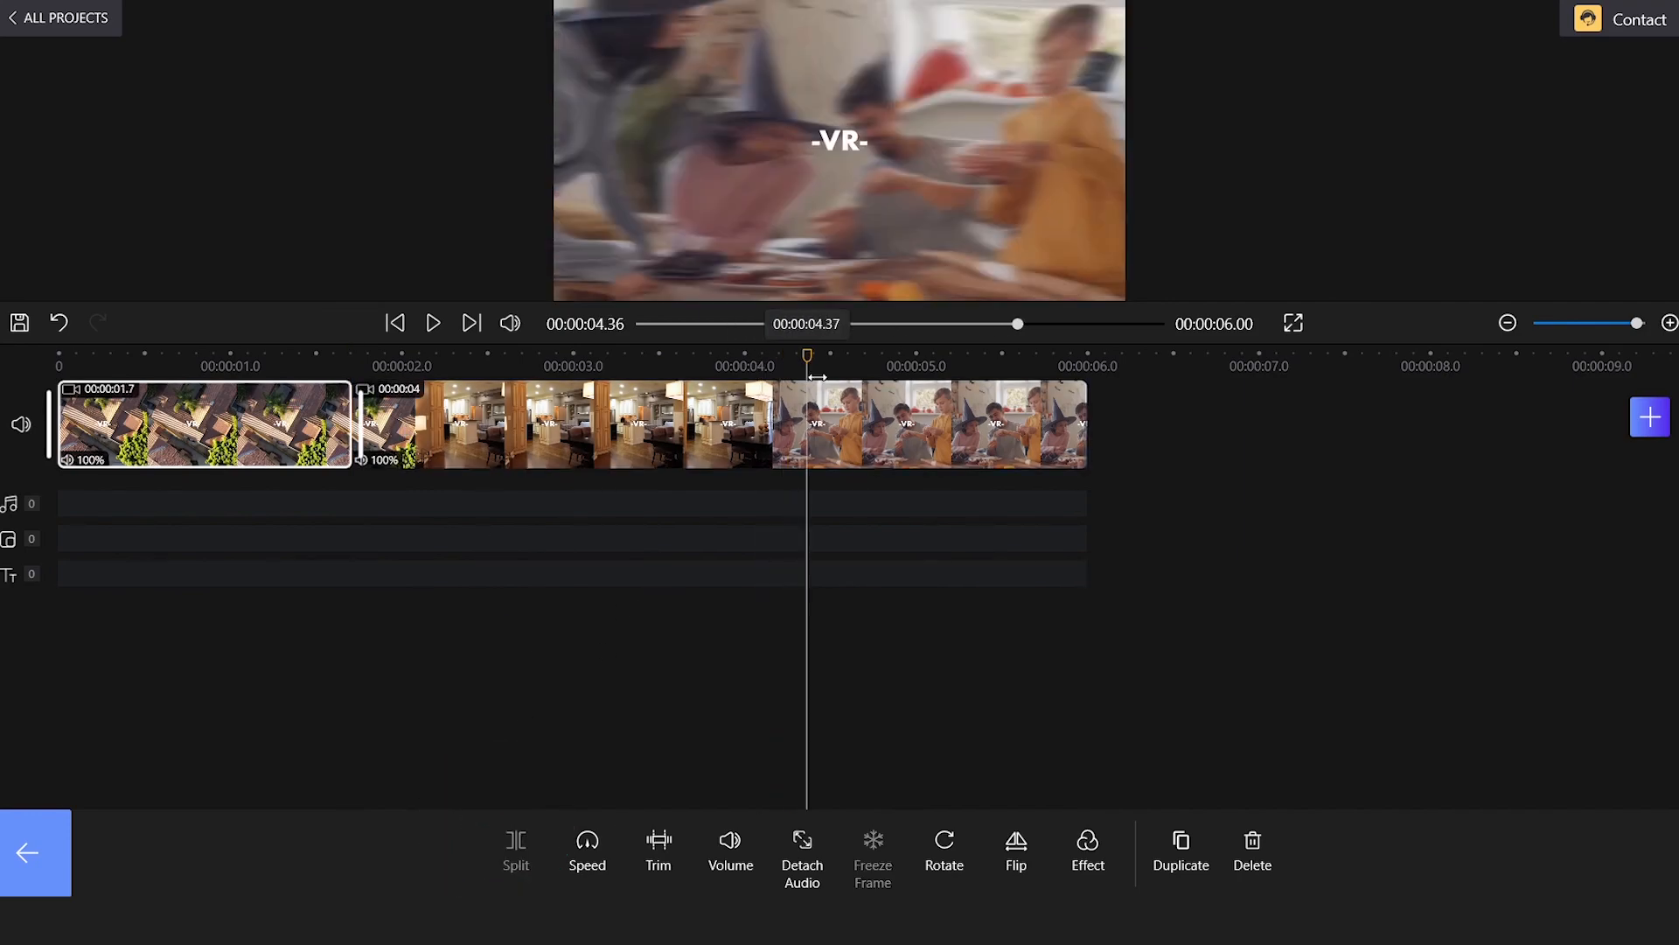
click(515, 849)
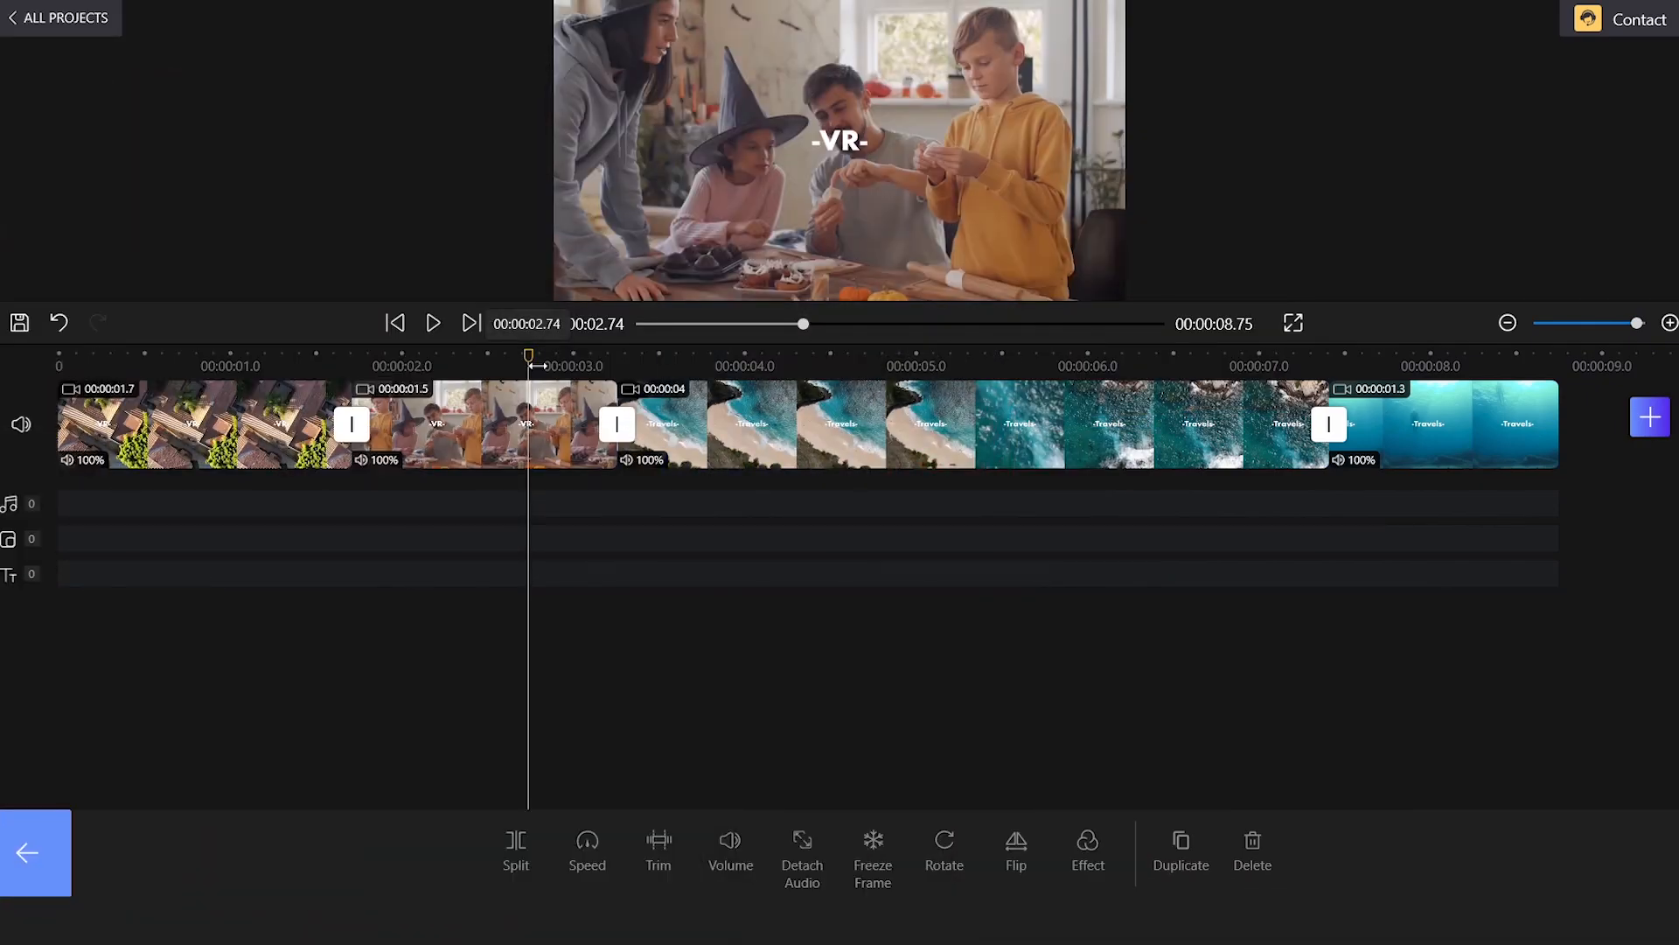
click(433, 323)
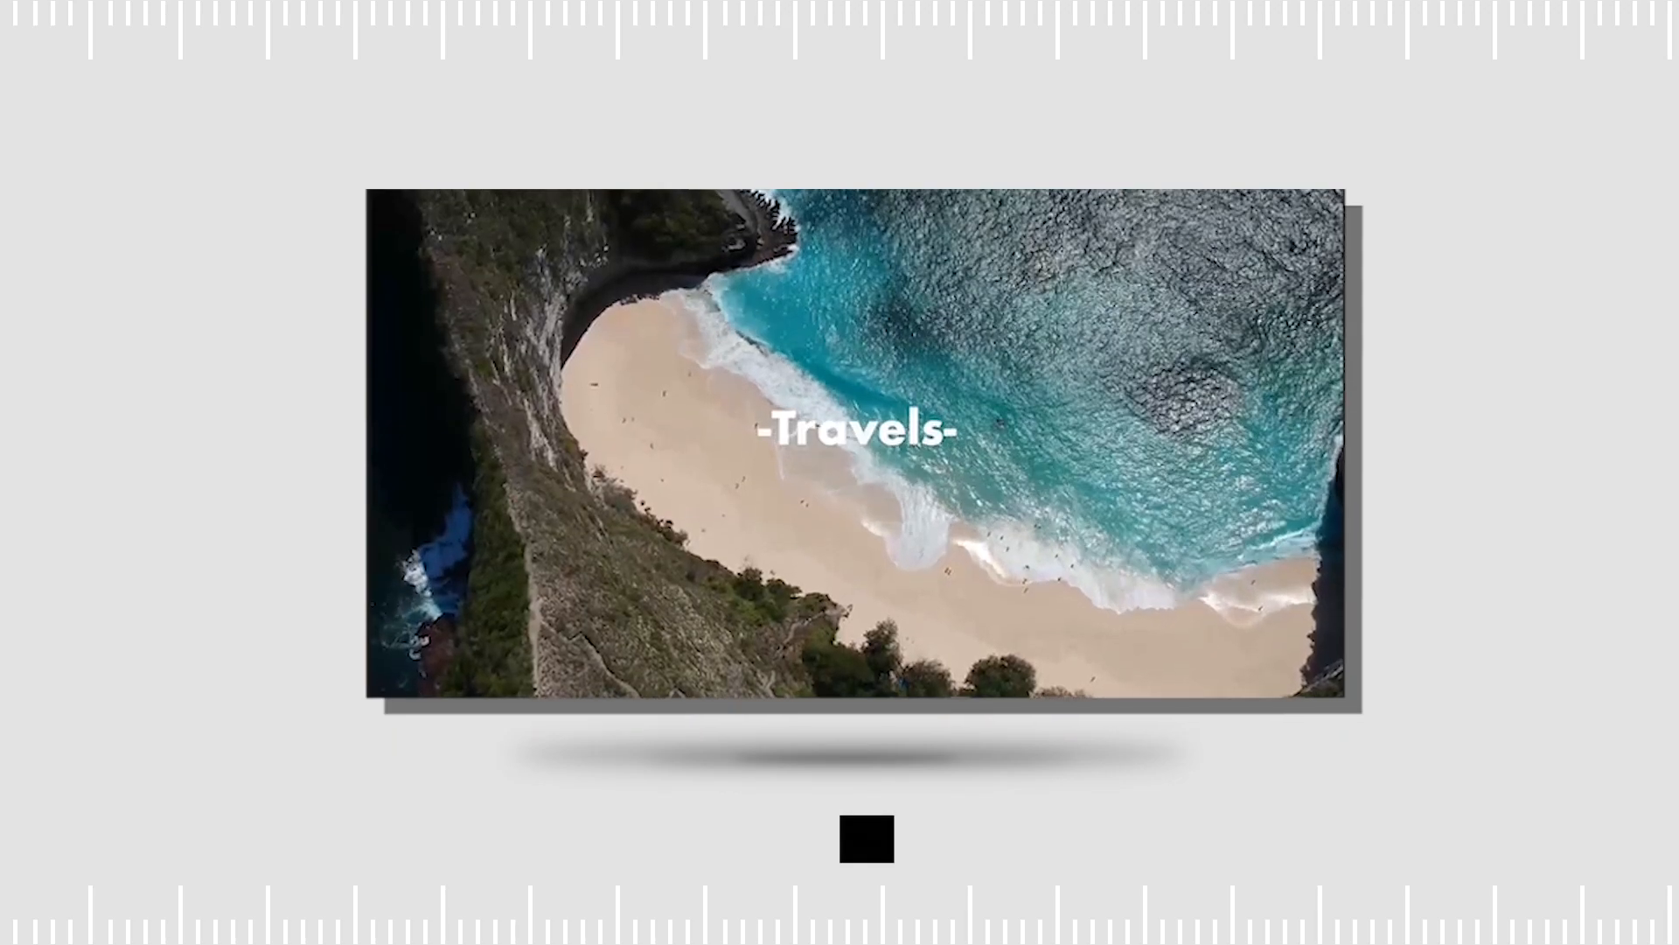
click(865, 838)
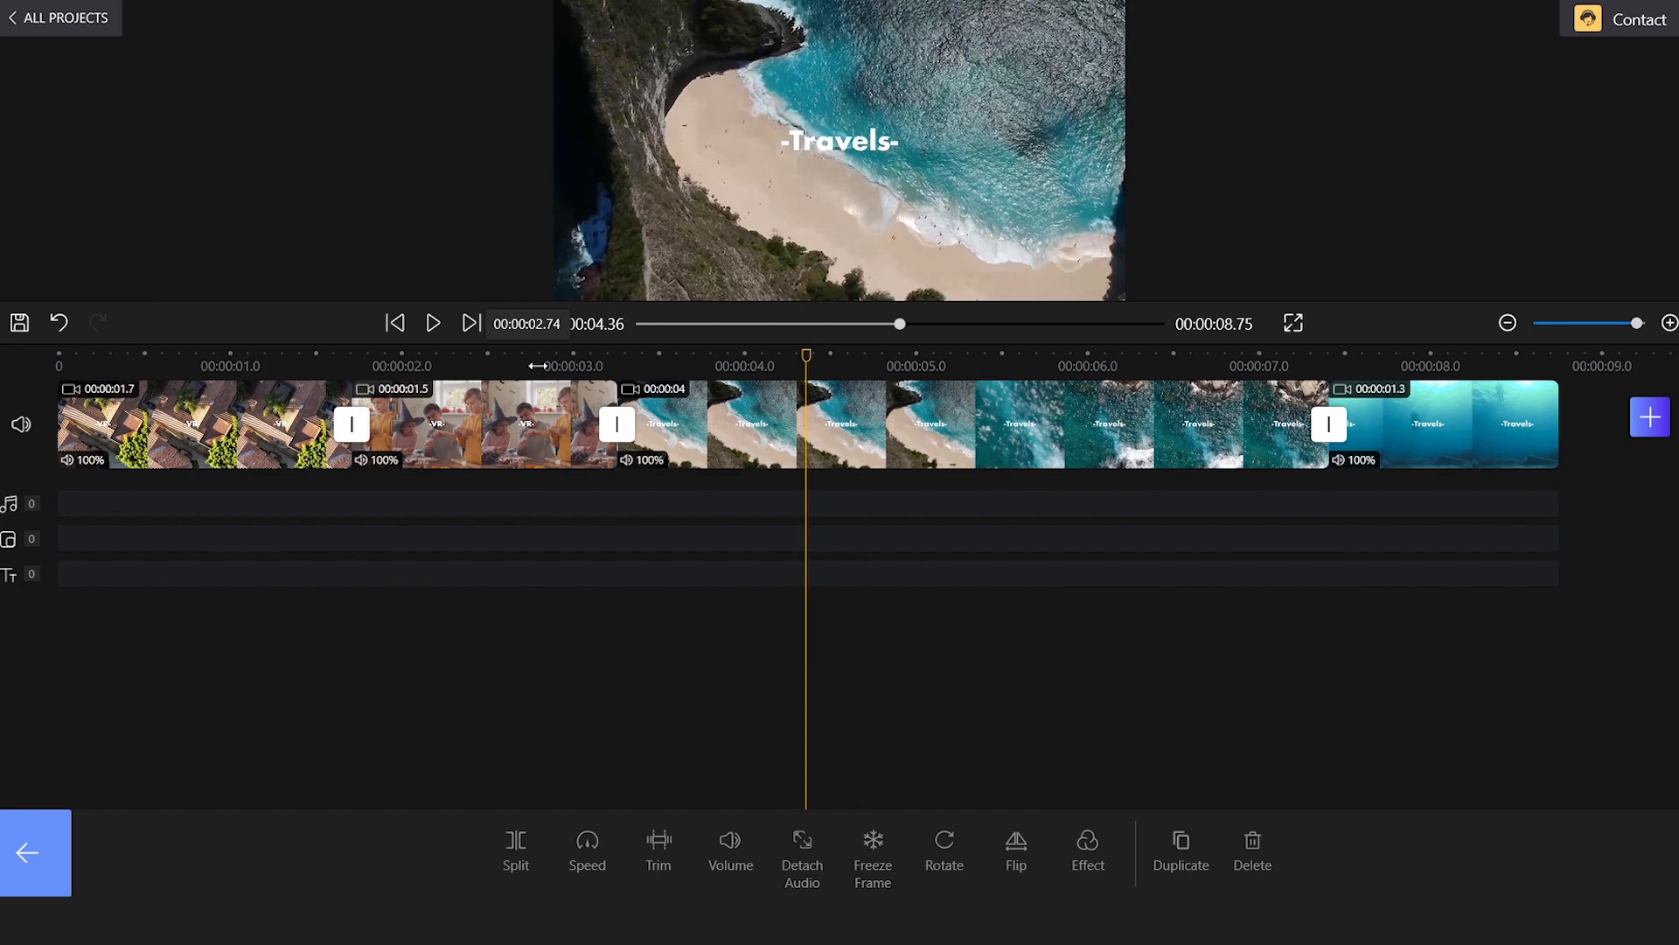
click(750, 423)
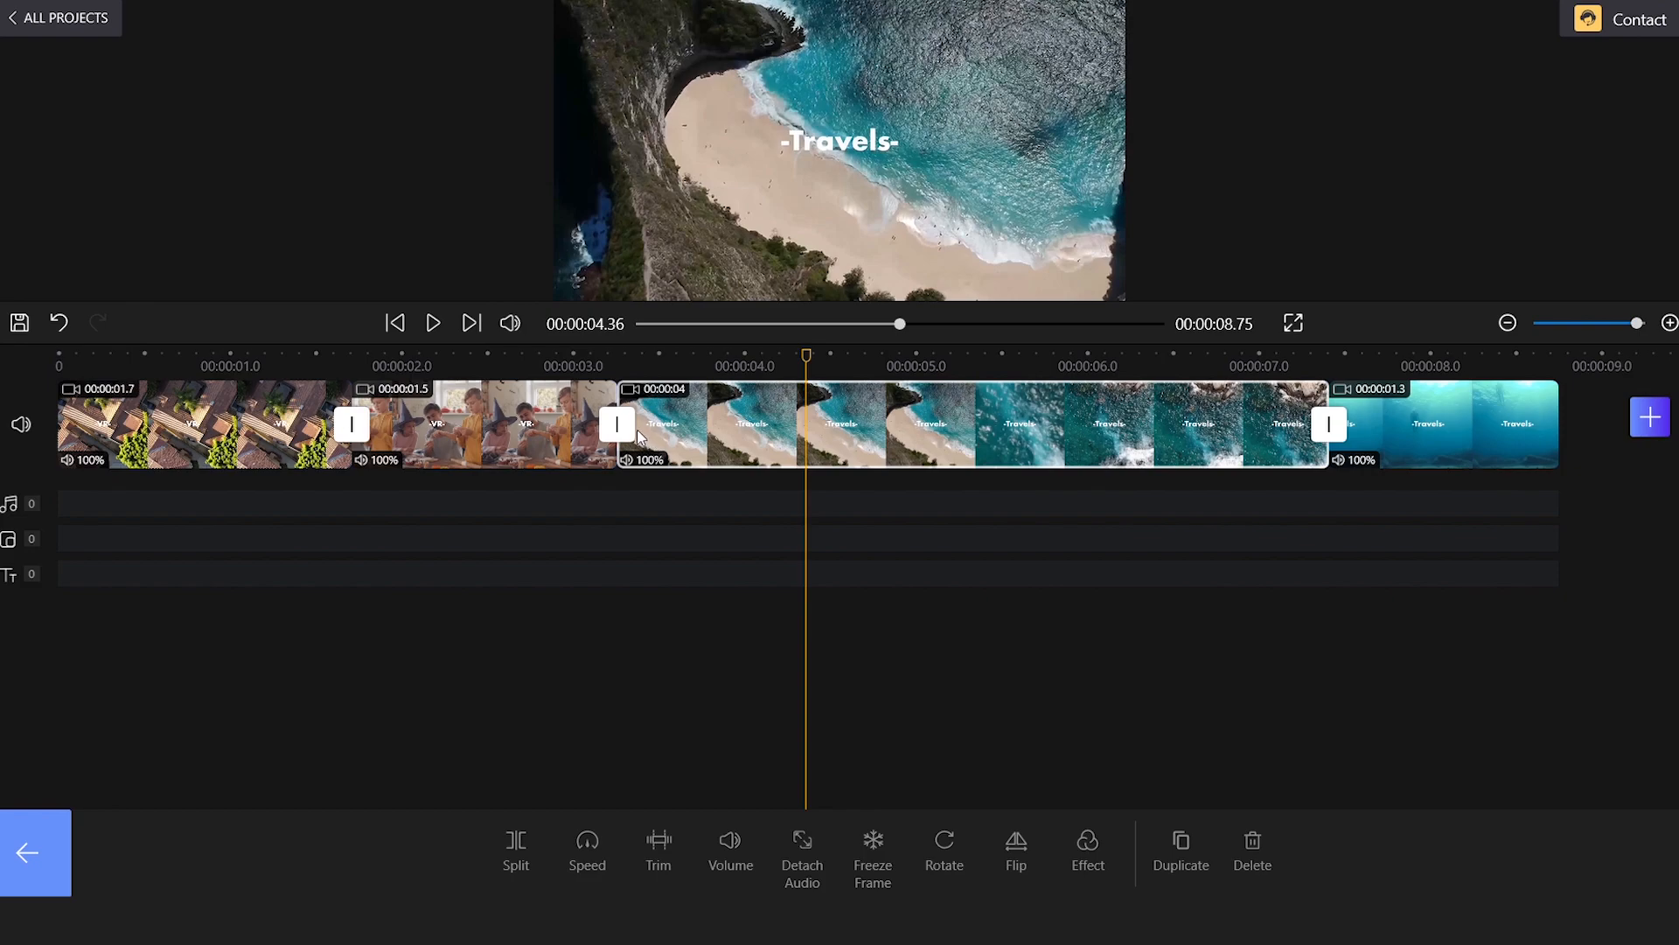
Step: Insert a Circle In transition between clips 2 and 3, set to 0.8 seconds
click(617, 423)
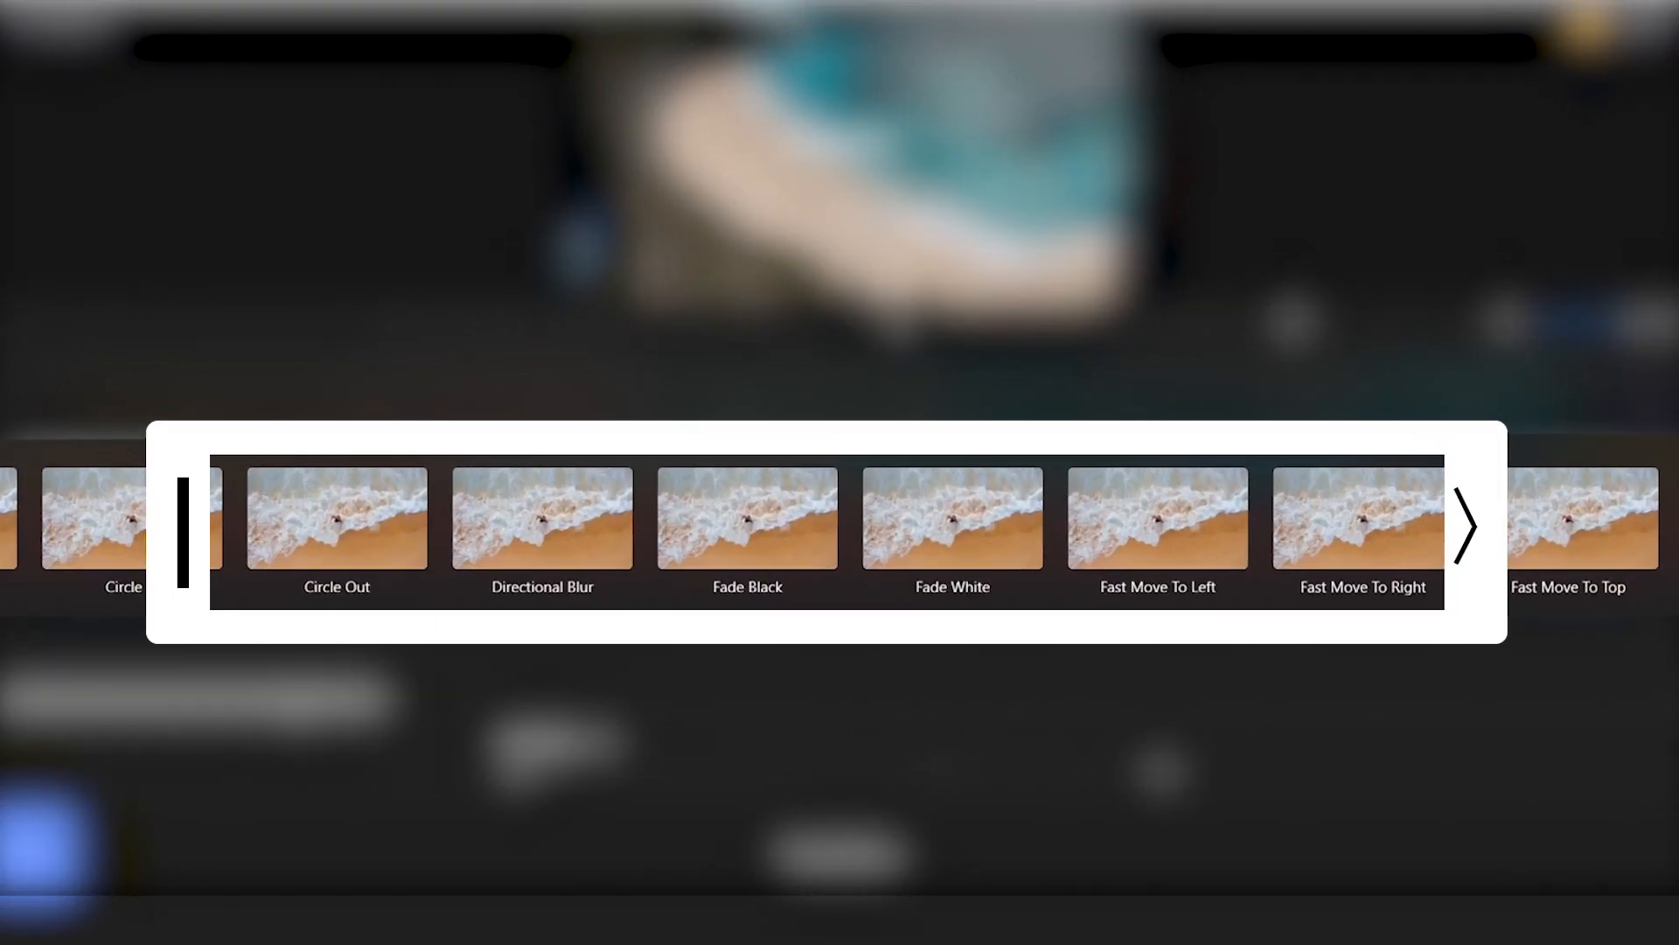
click(1464, 527)
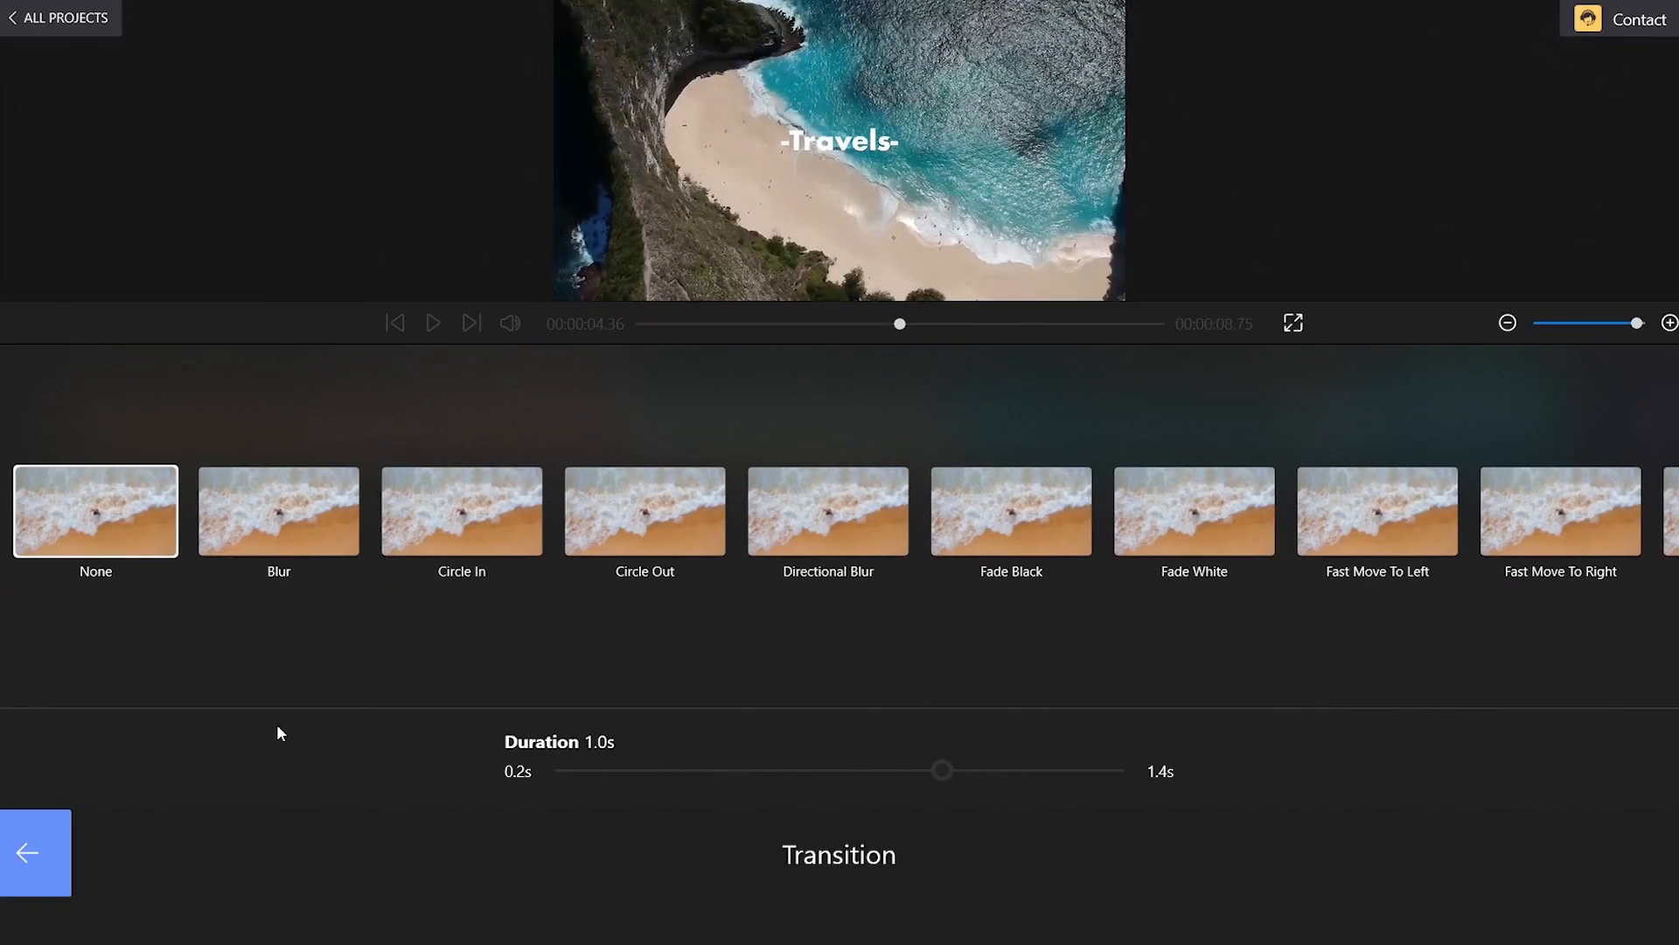
click(461, 511)
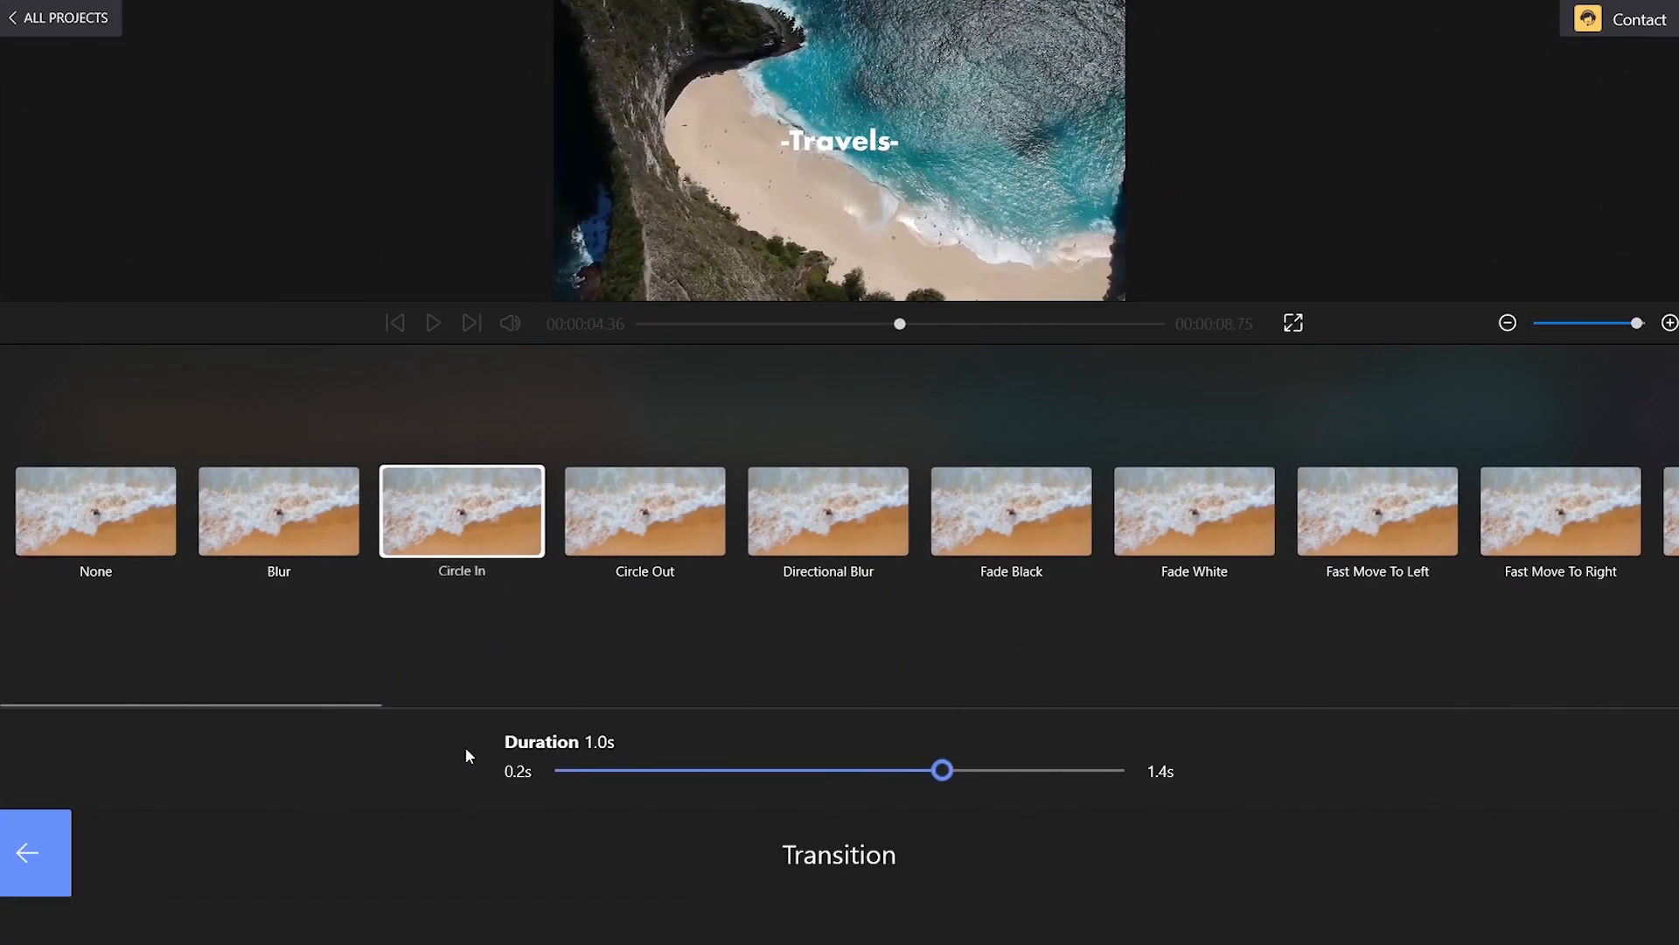
drag(941, 768, 846, 769)
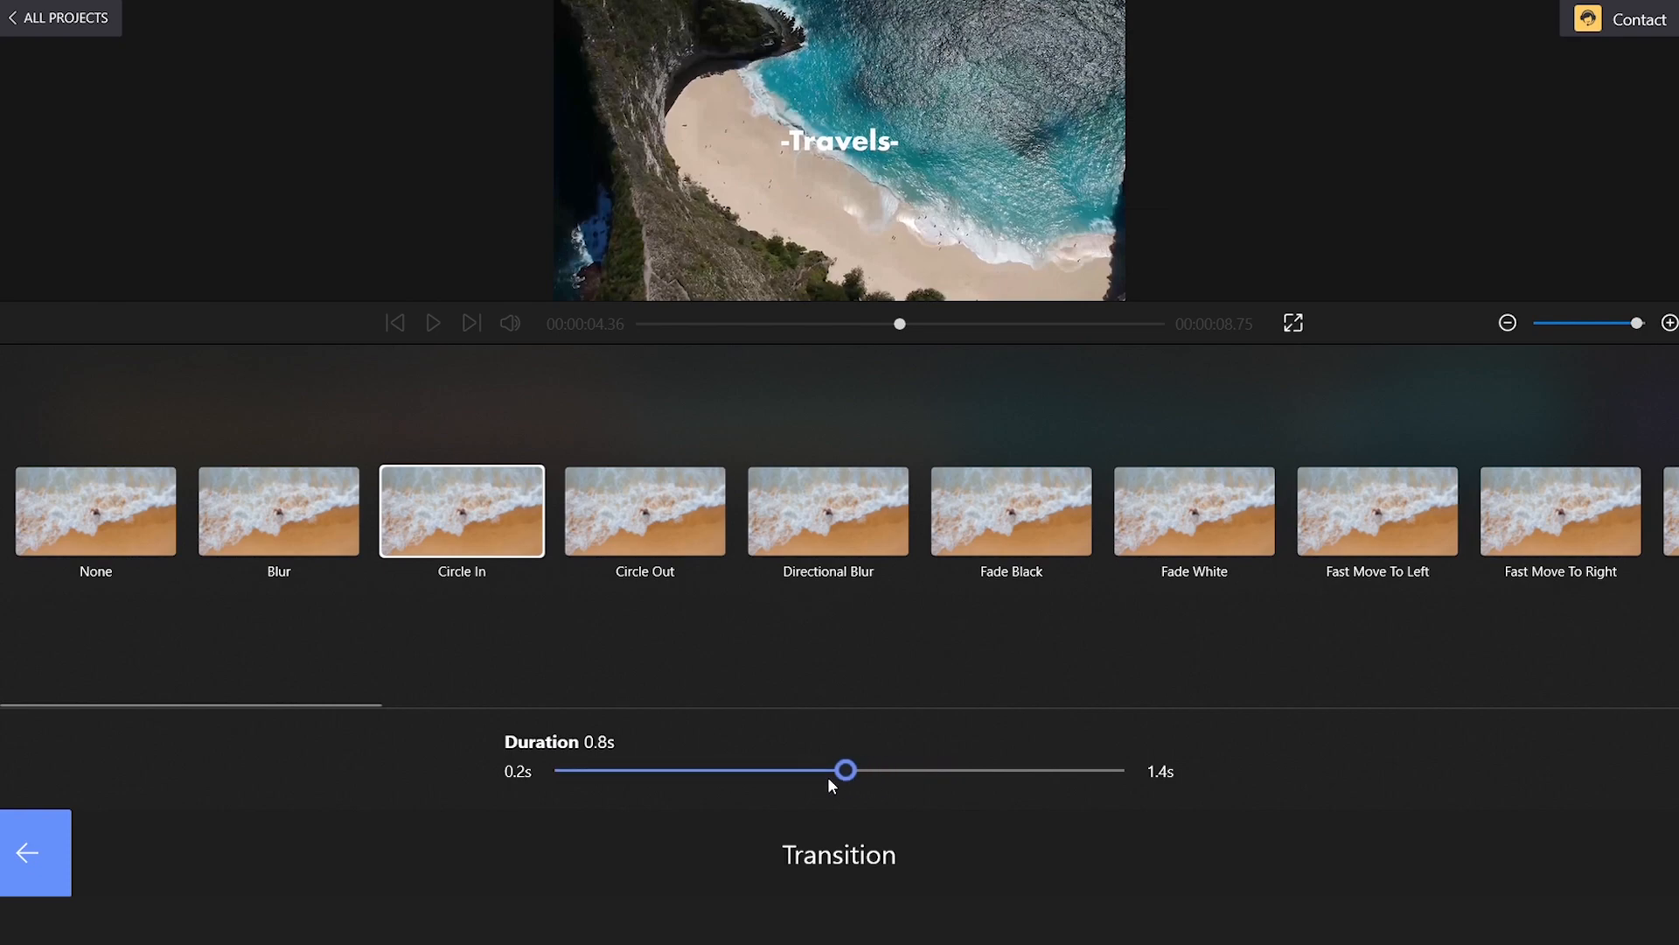
click(34, 852)
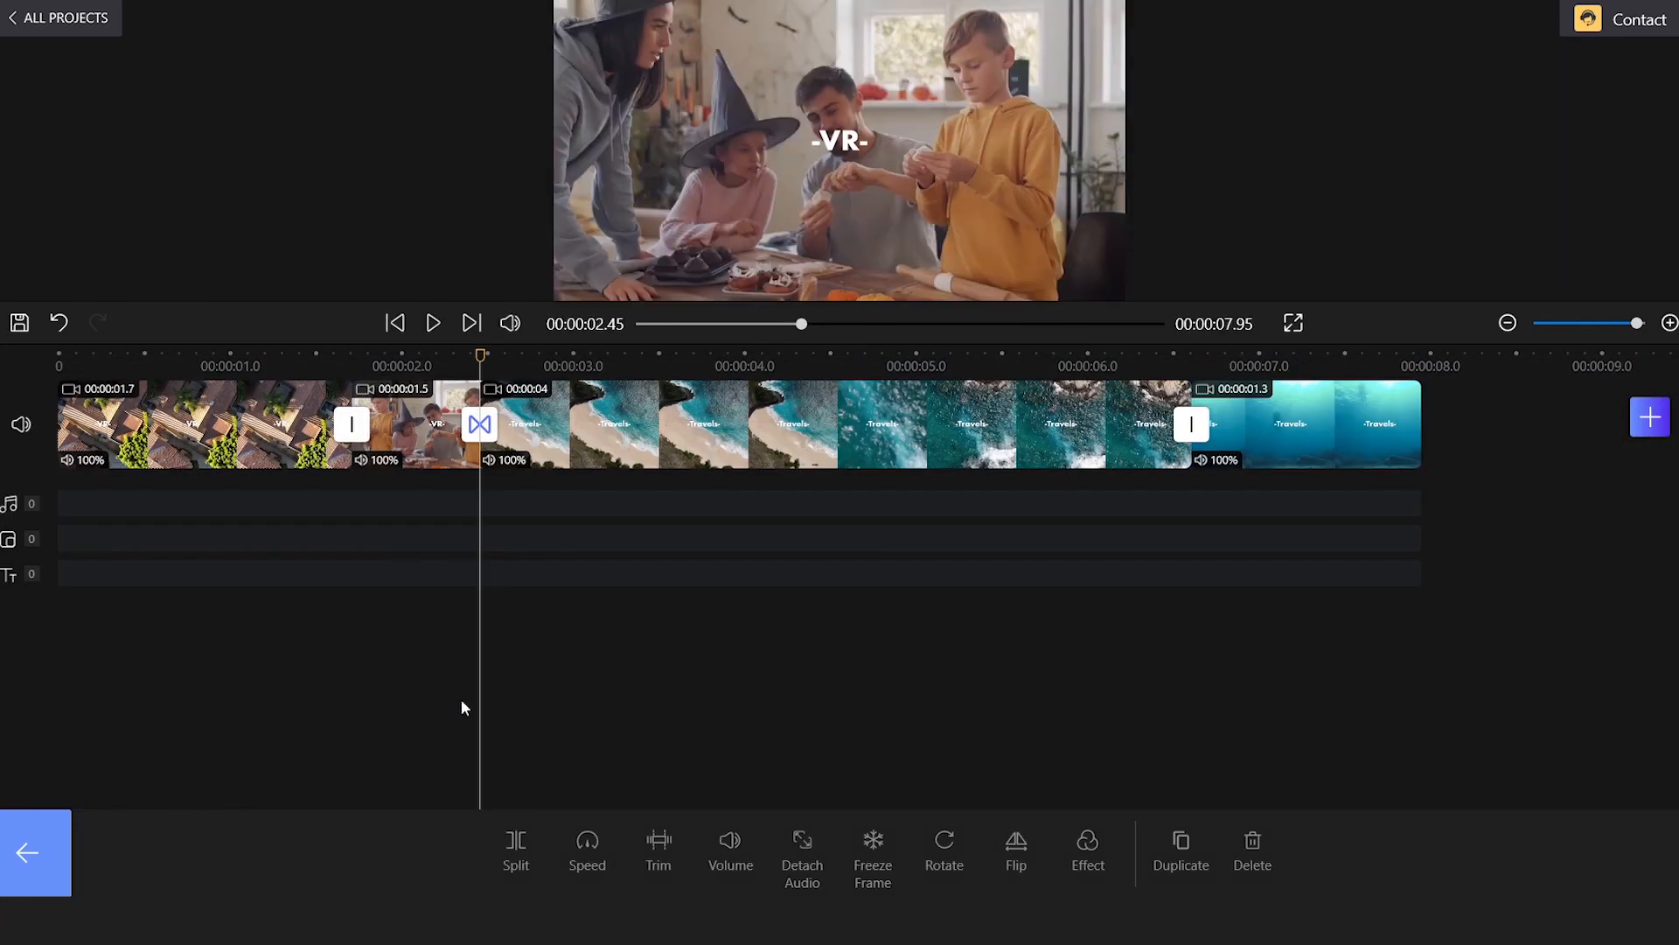
click(433, 323)
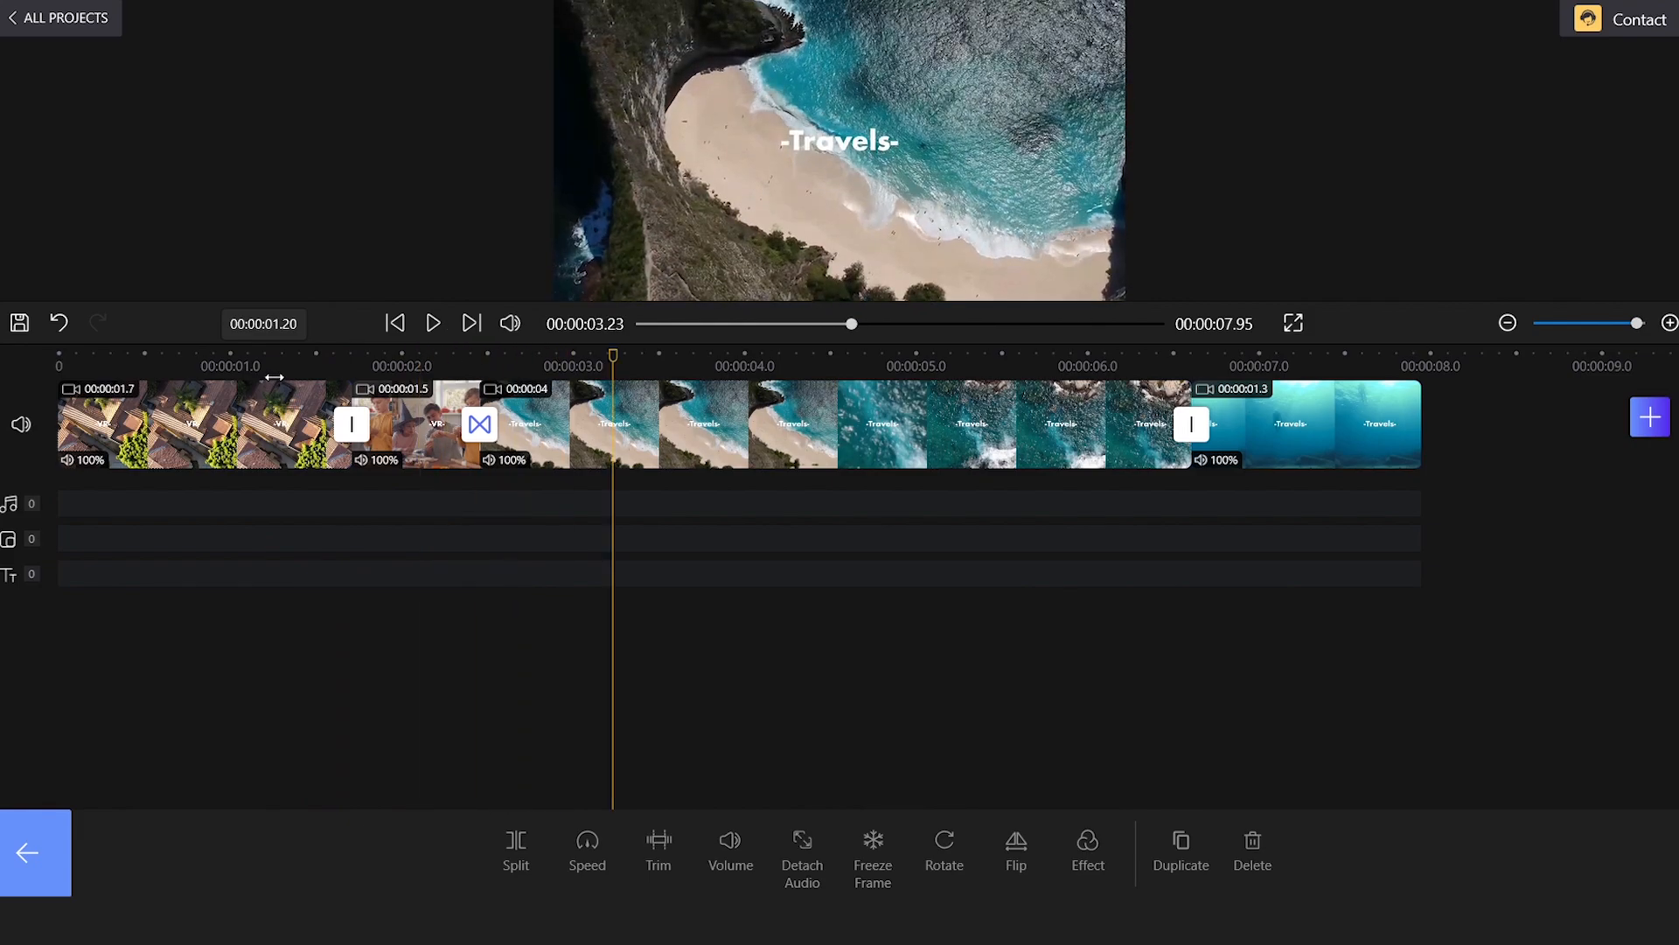
click(20, 323)
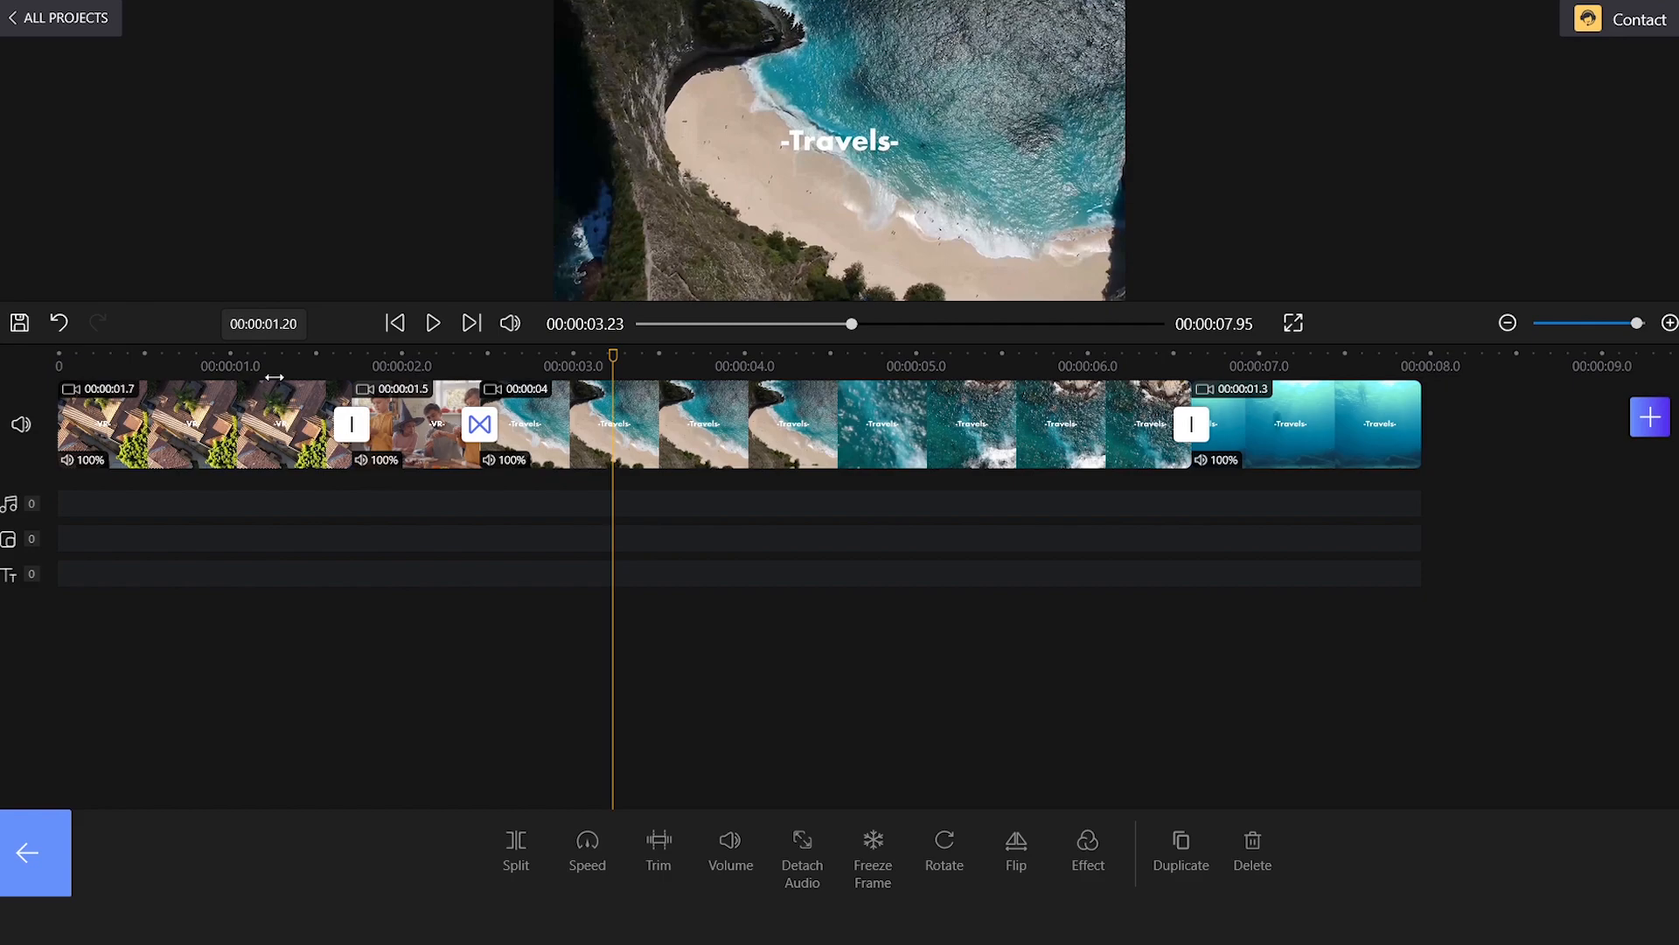
click(480, 434)
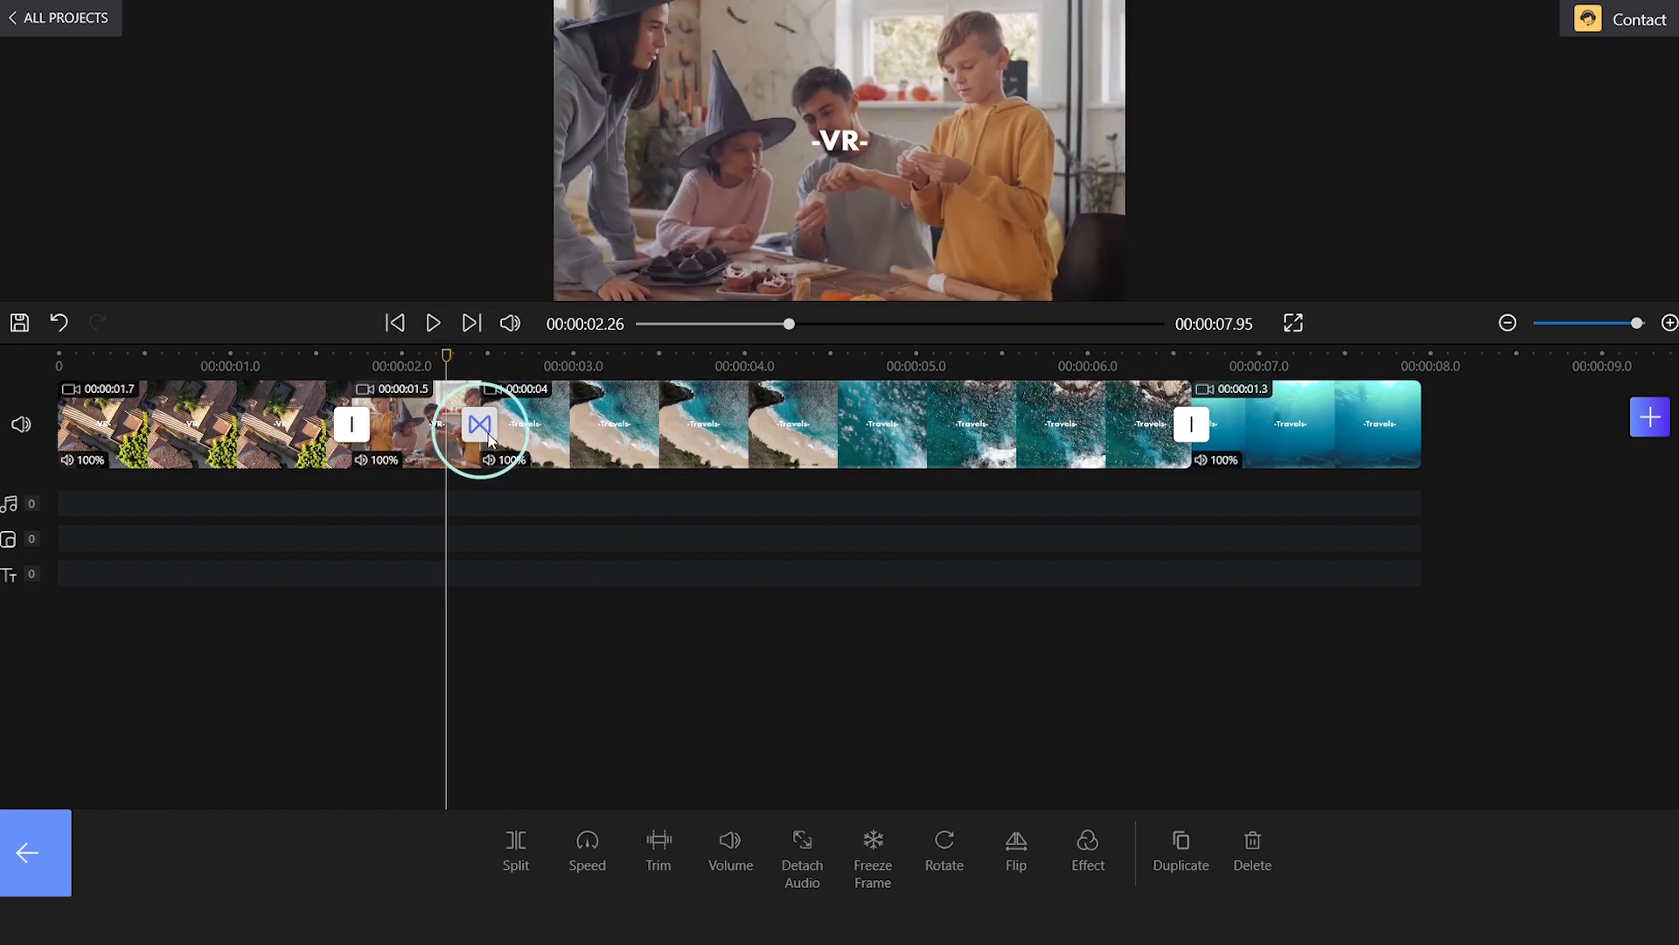
Step: Trim the family-to-beach Circle In transition from 0.8 to 0.7 seconds
click(478, 424)
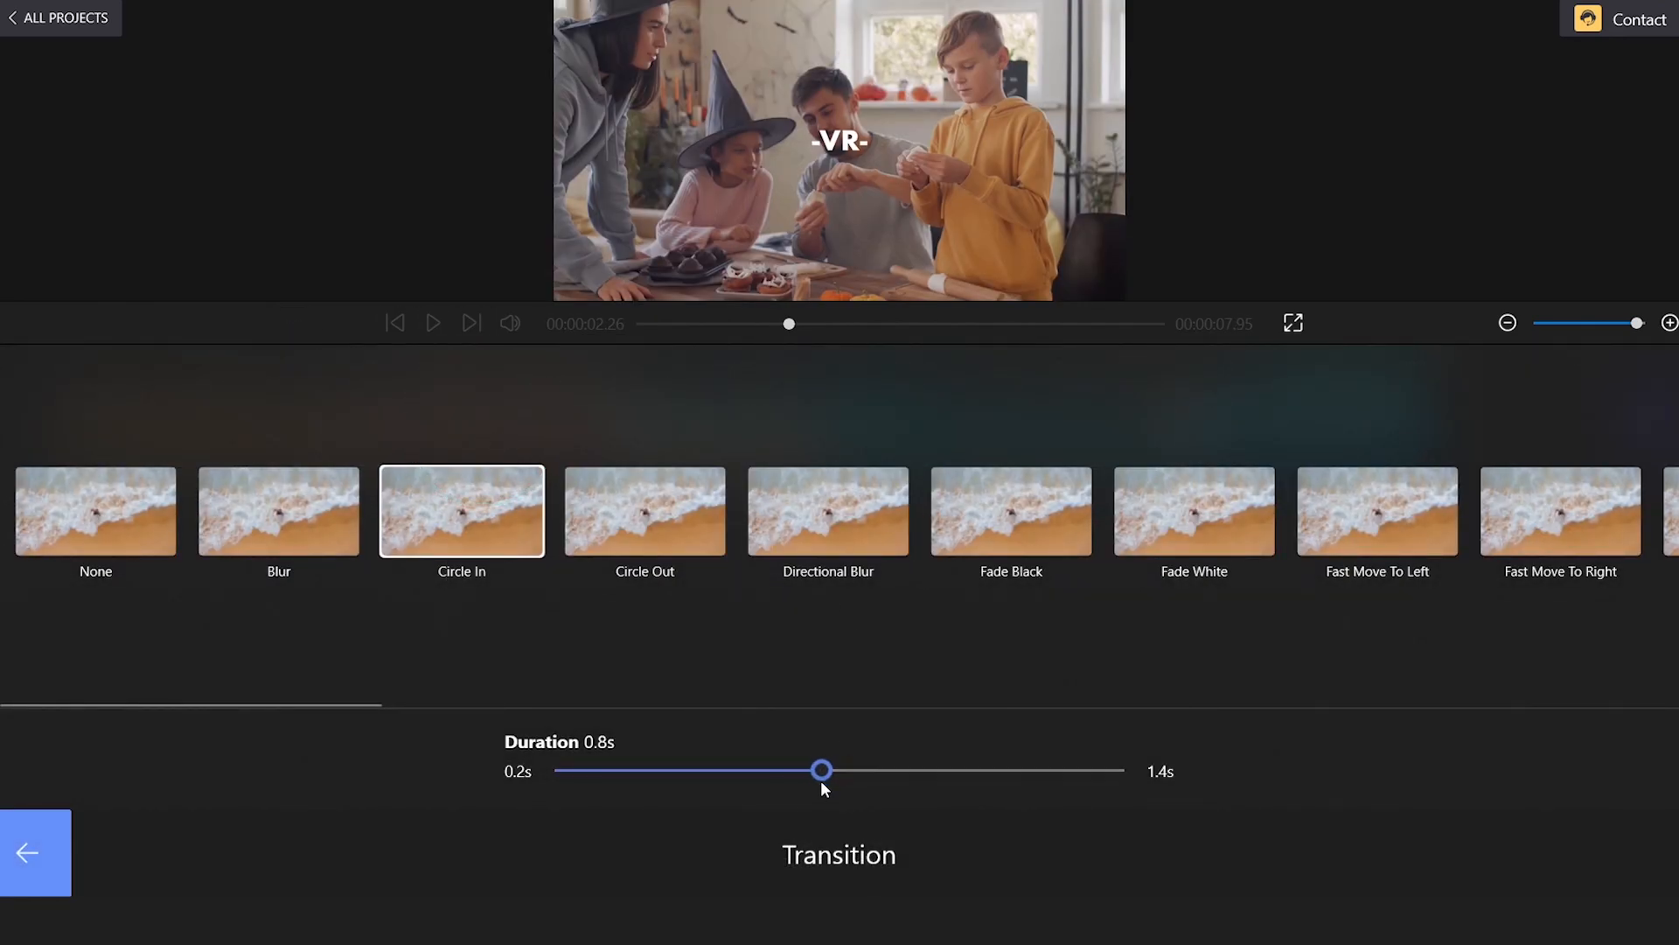
drag(823, 769, 797, 769)
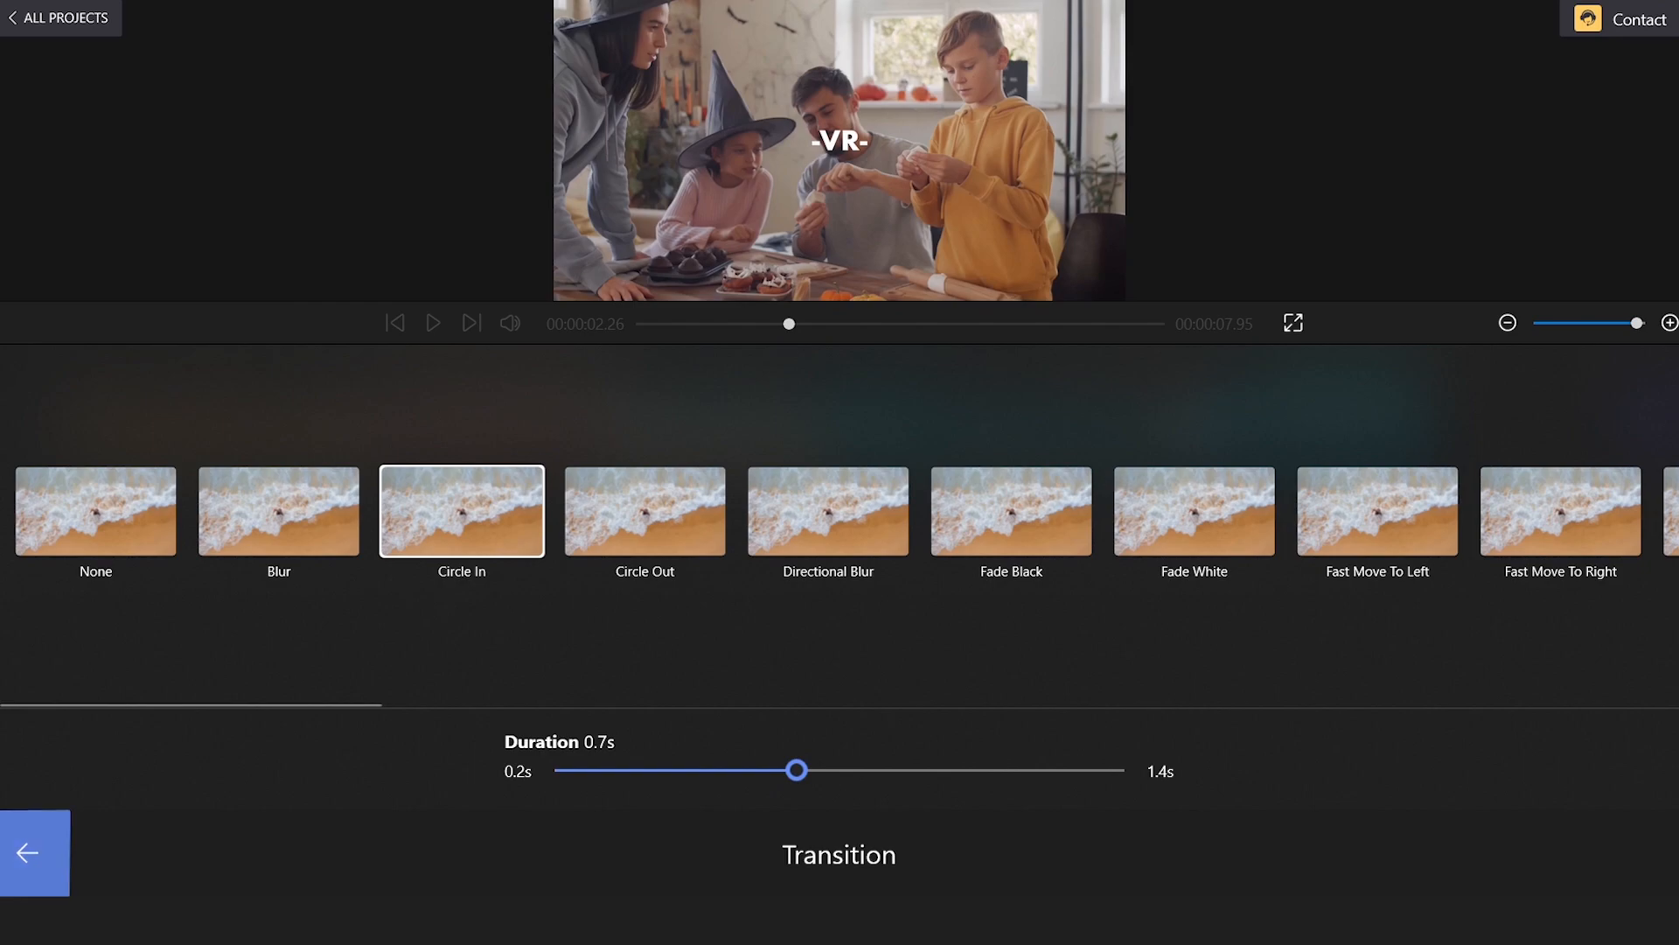
click(35, 853)
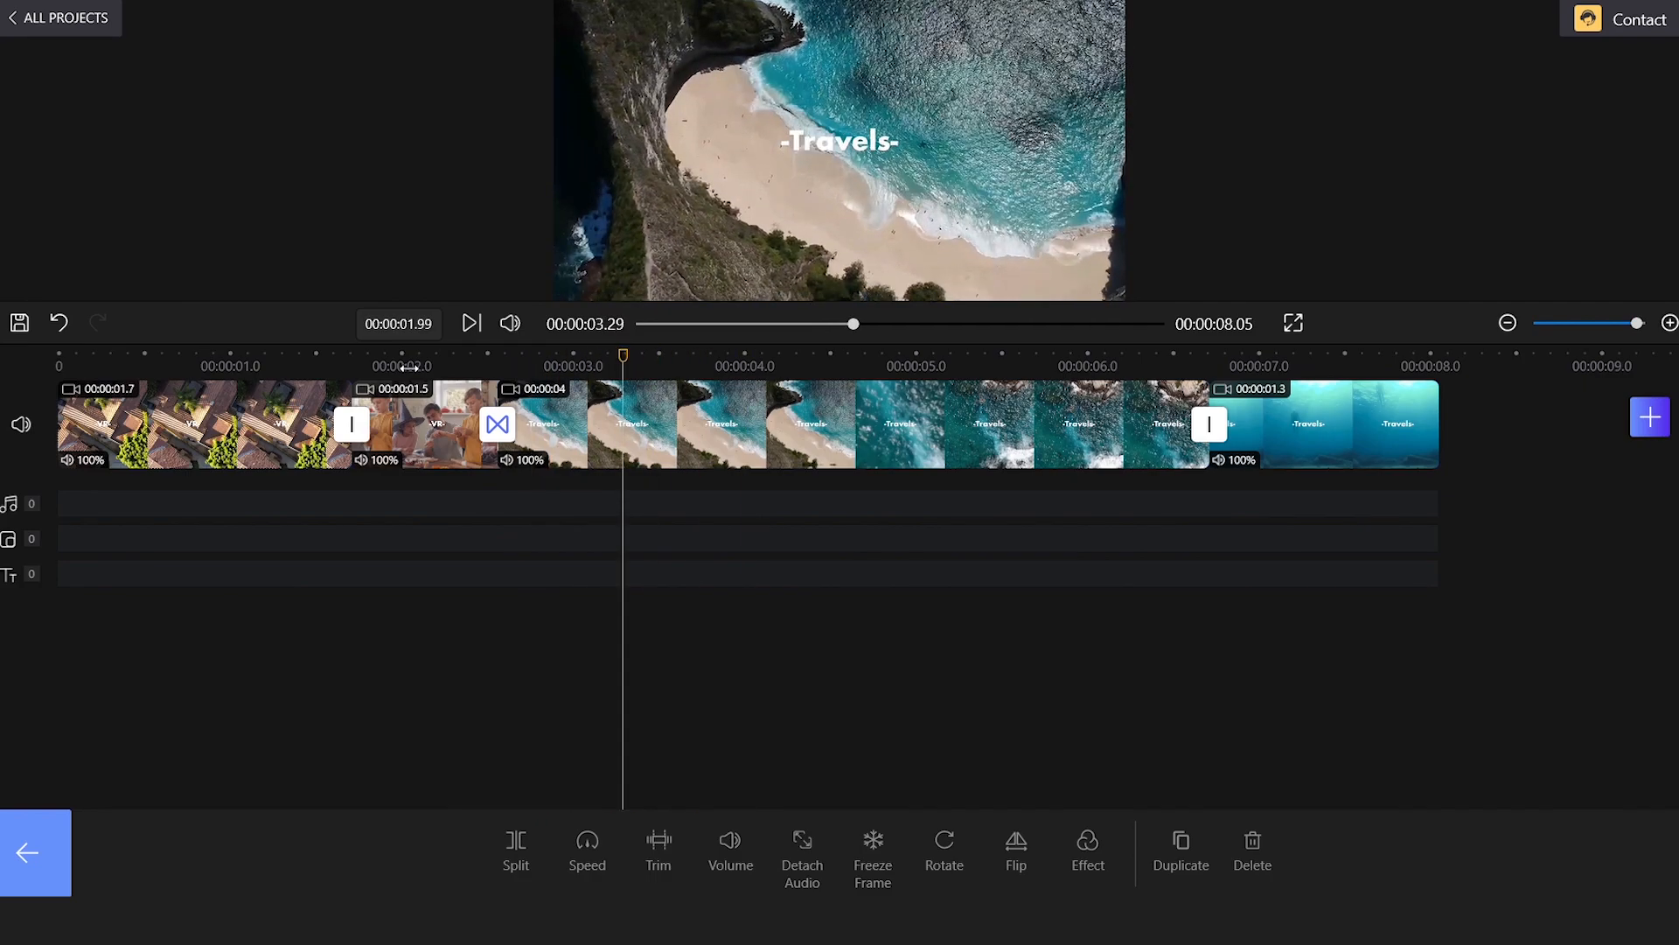
Step: Join clips 3 and 4 with Circle Out and append the aerial photography clip
click(497, 424)
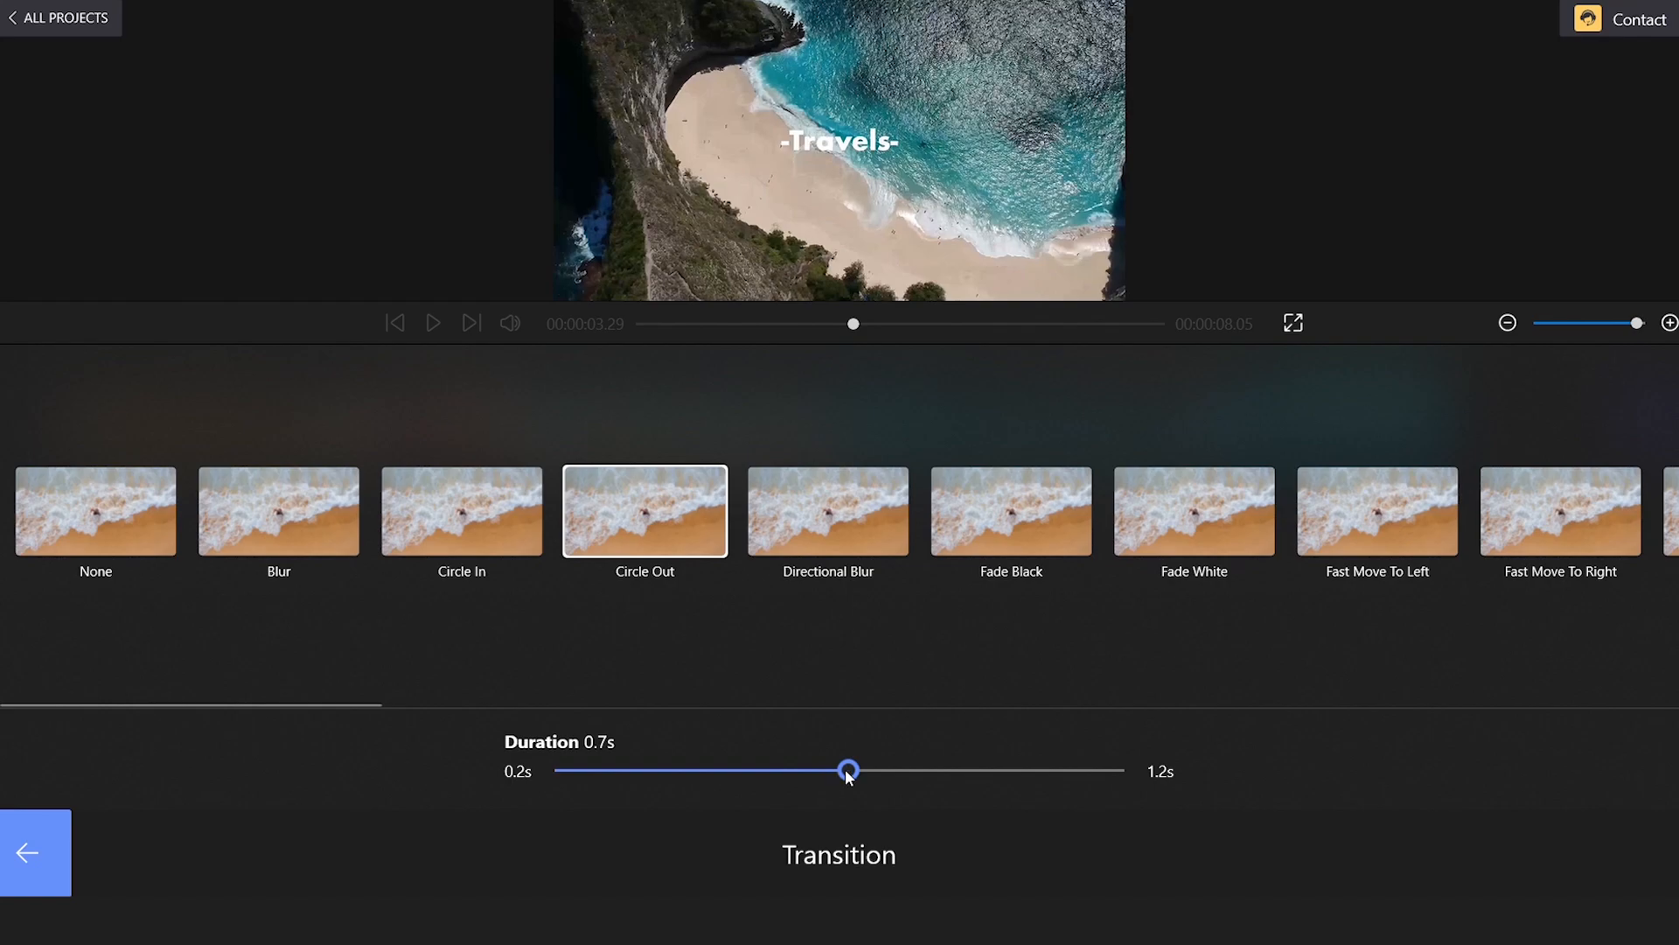
click(35, 853)
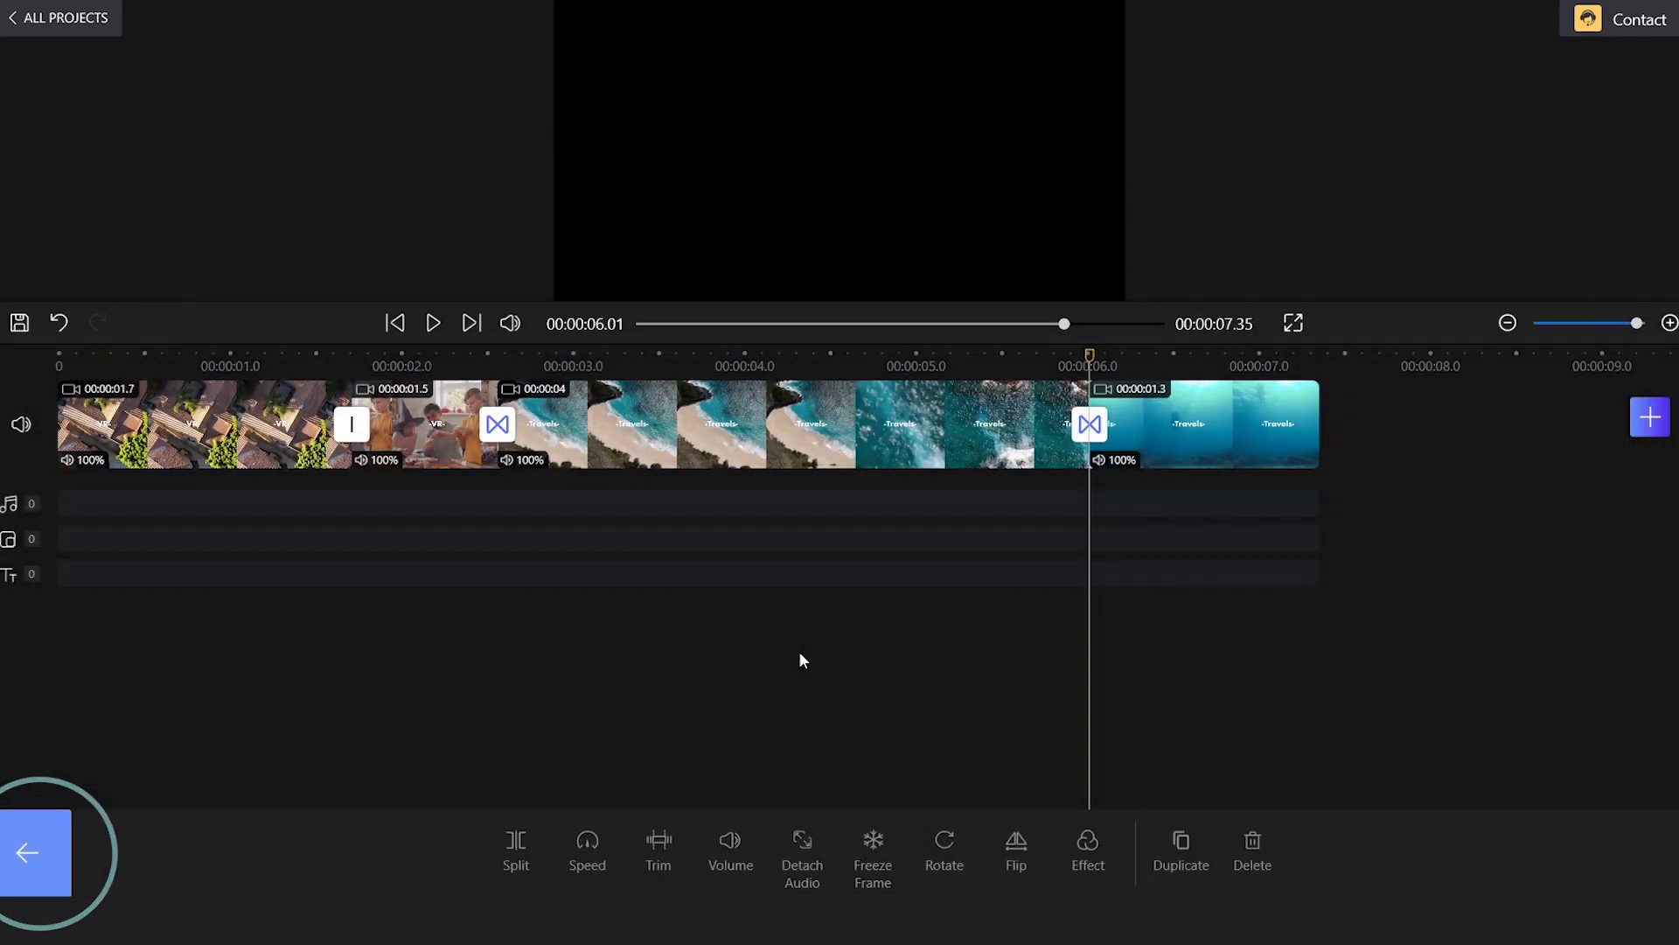
click(433, 323)
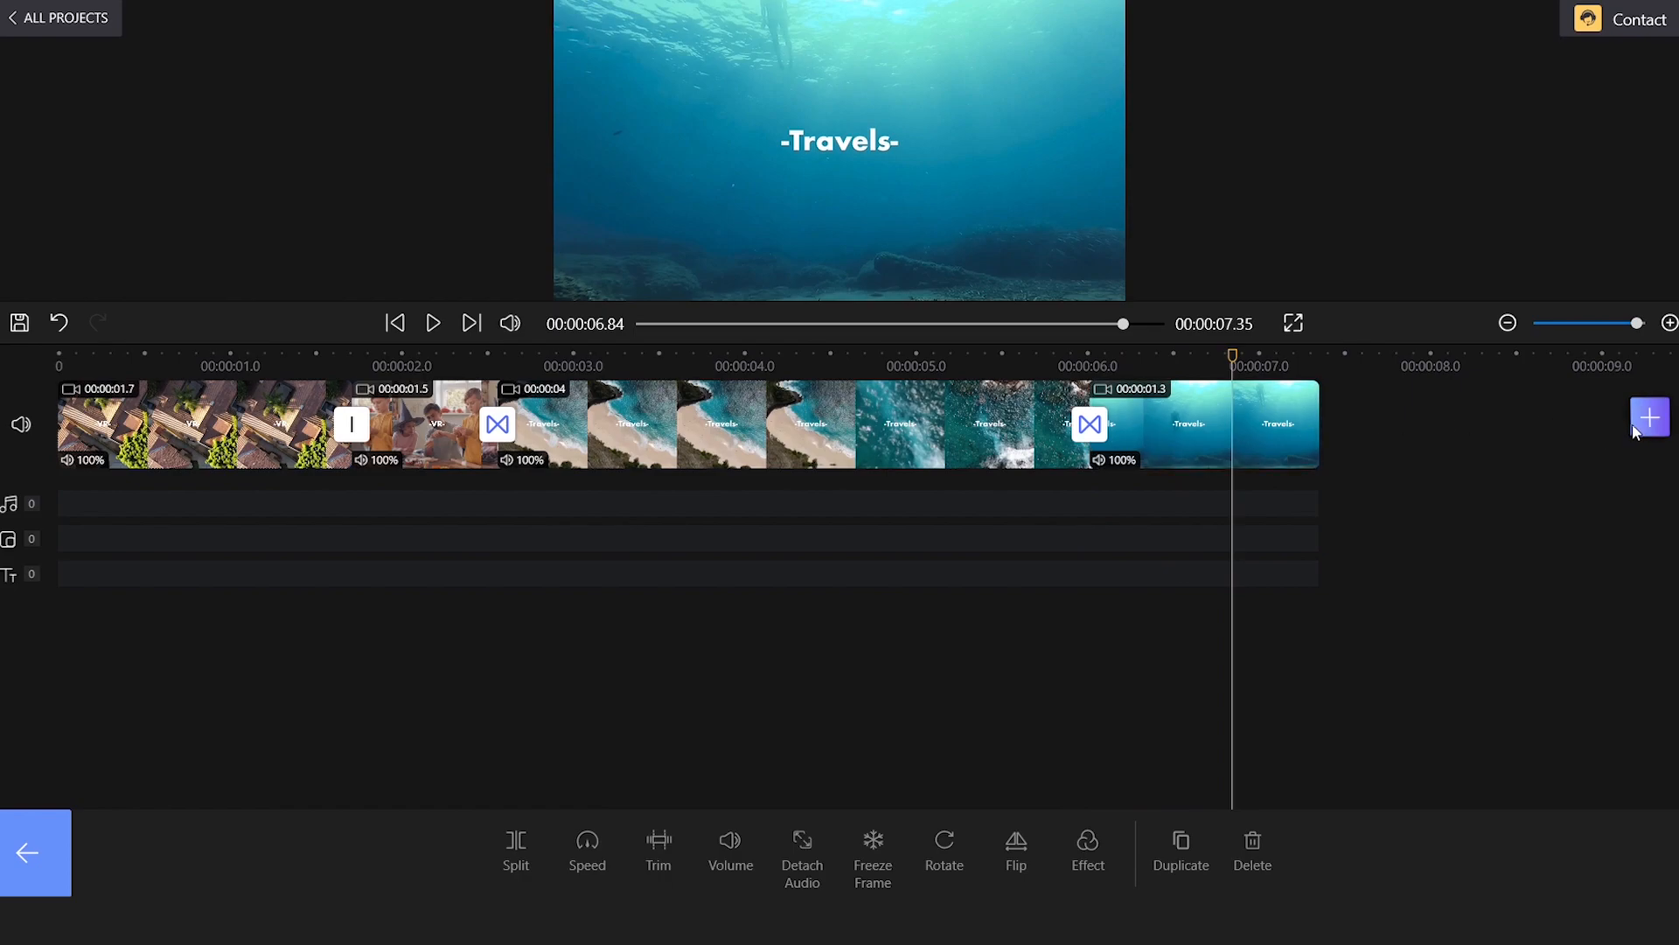
mouse_move(986, 597)
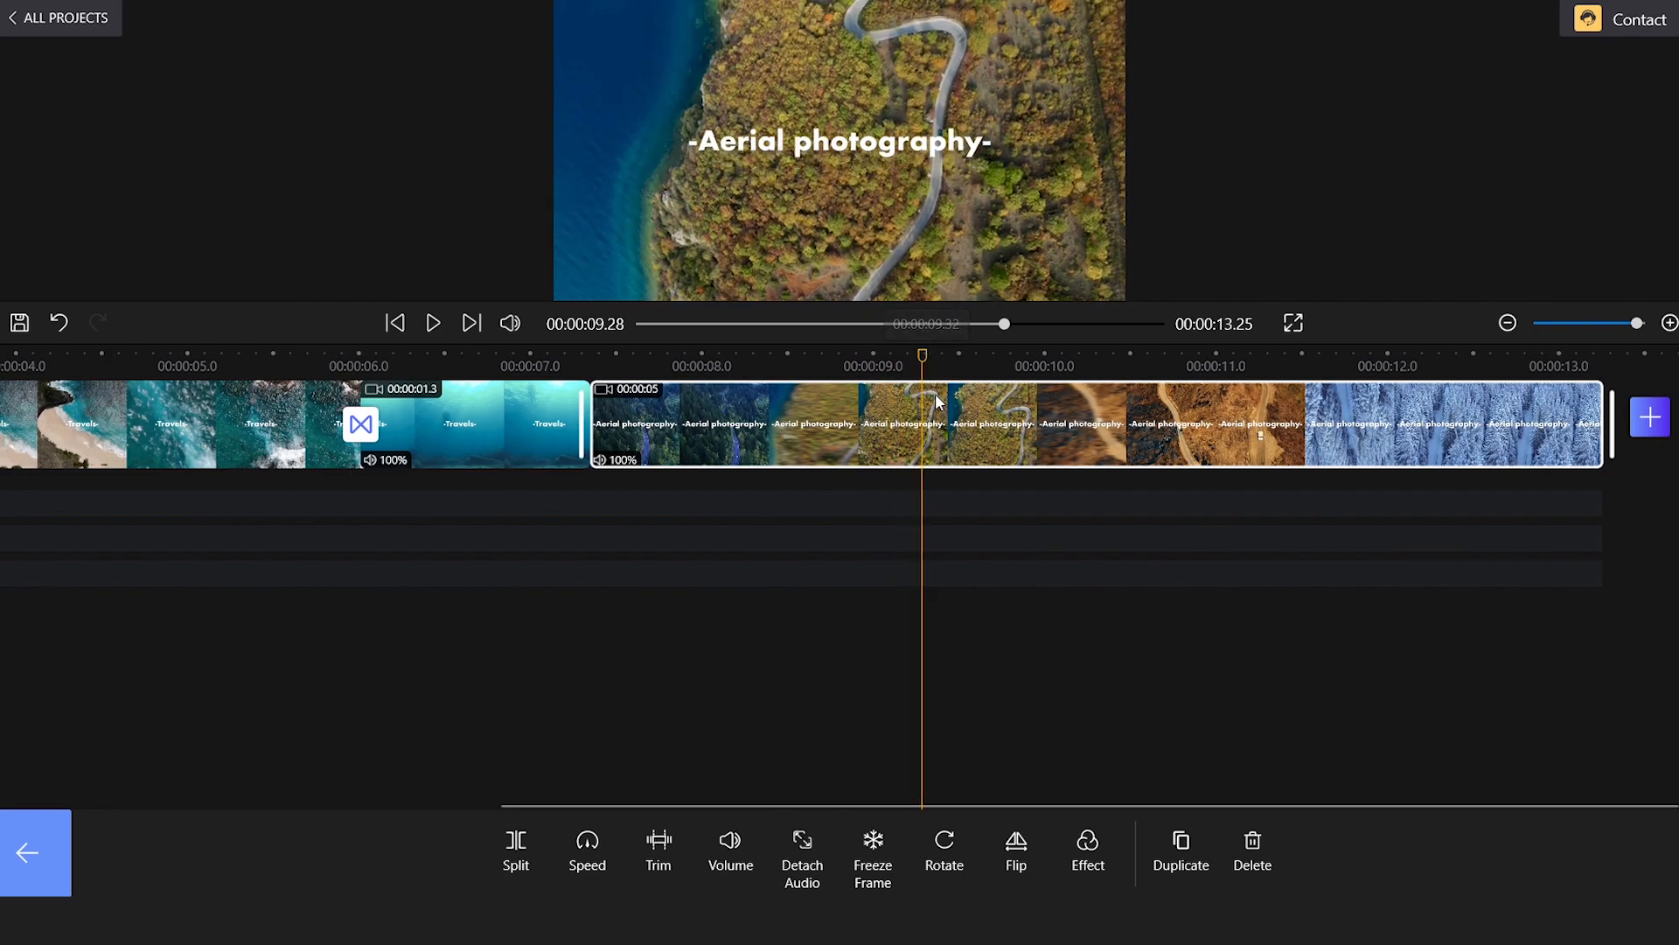
Step: Trim the aerial photography clip to about 1.9 seconds and add a transition before it
click(515, 850)
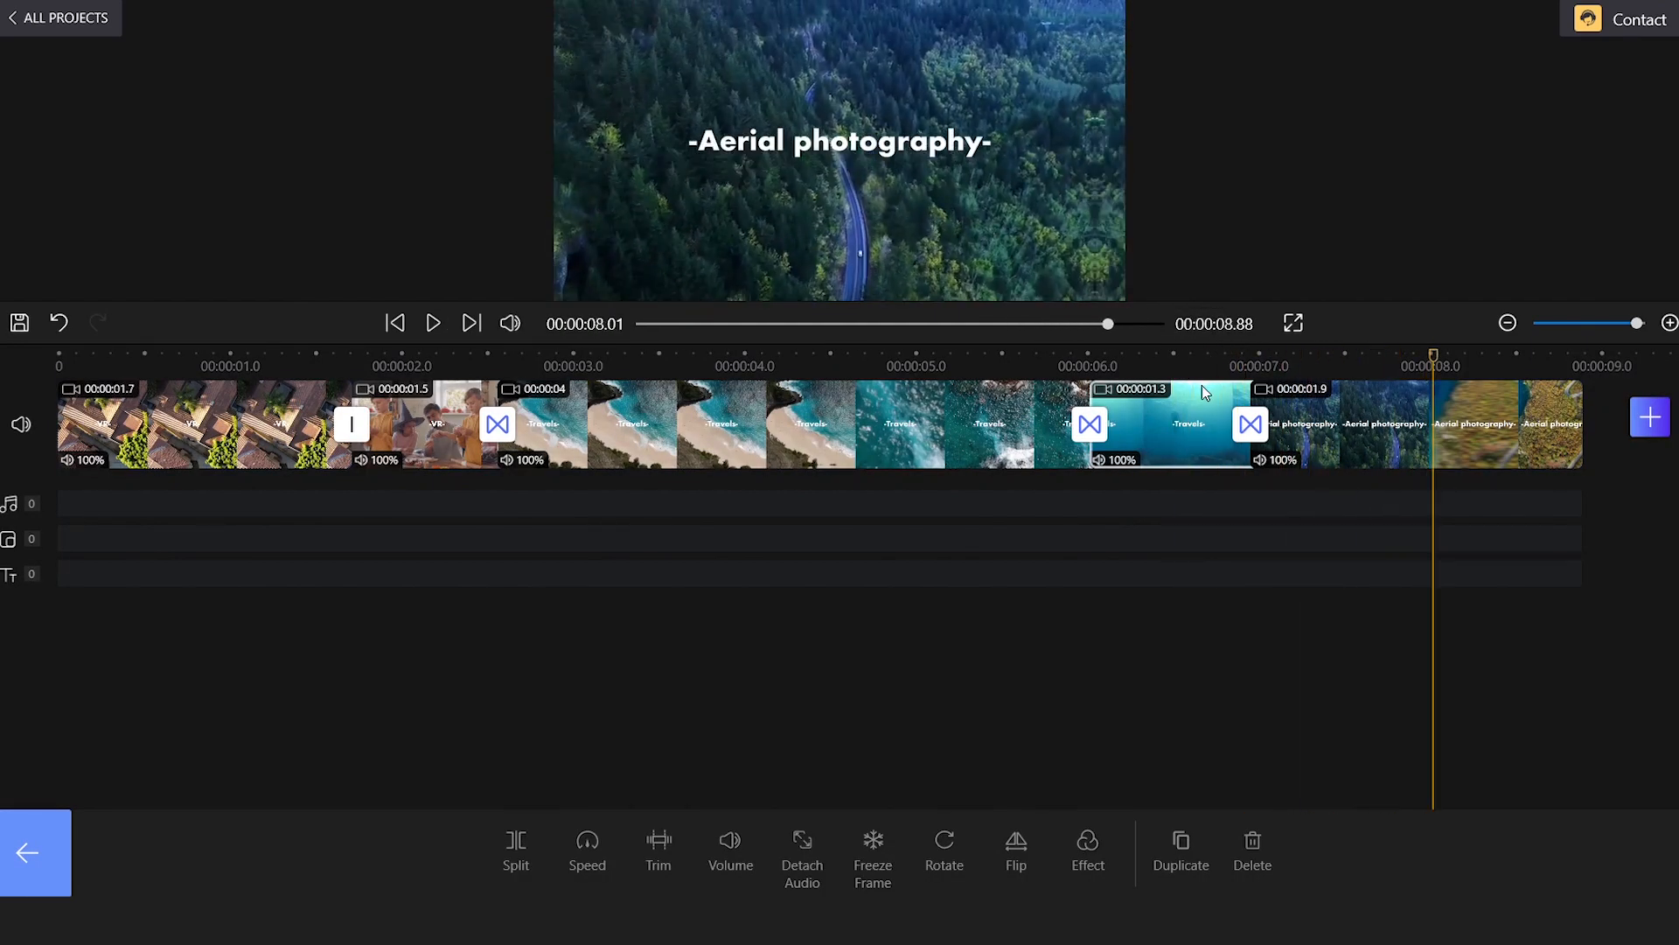
click(433, 323)
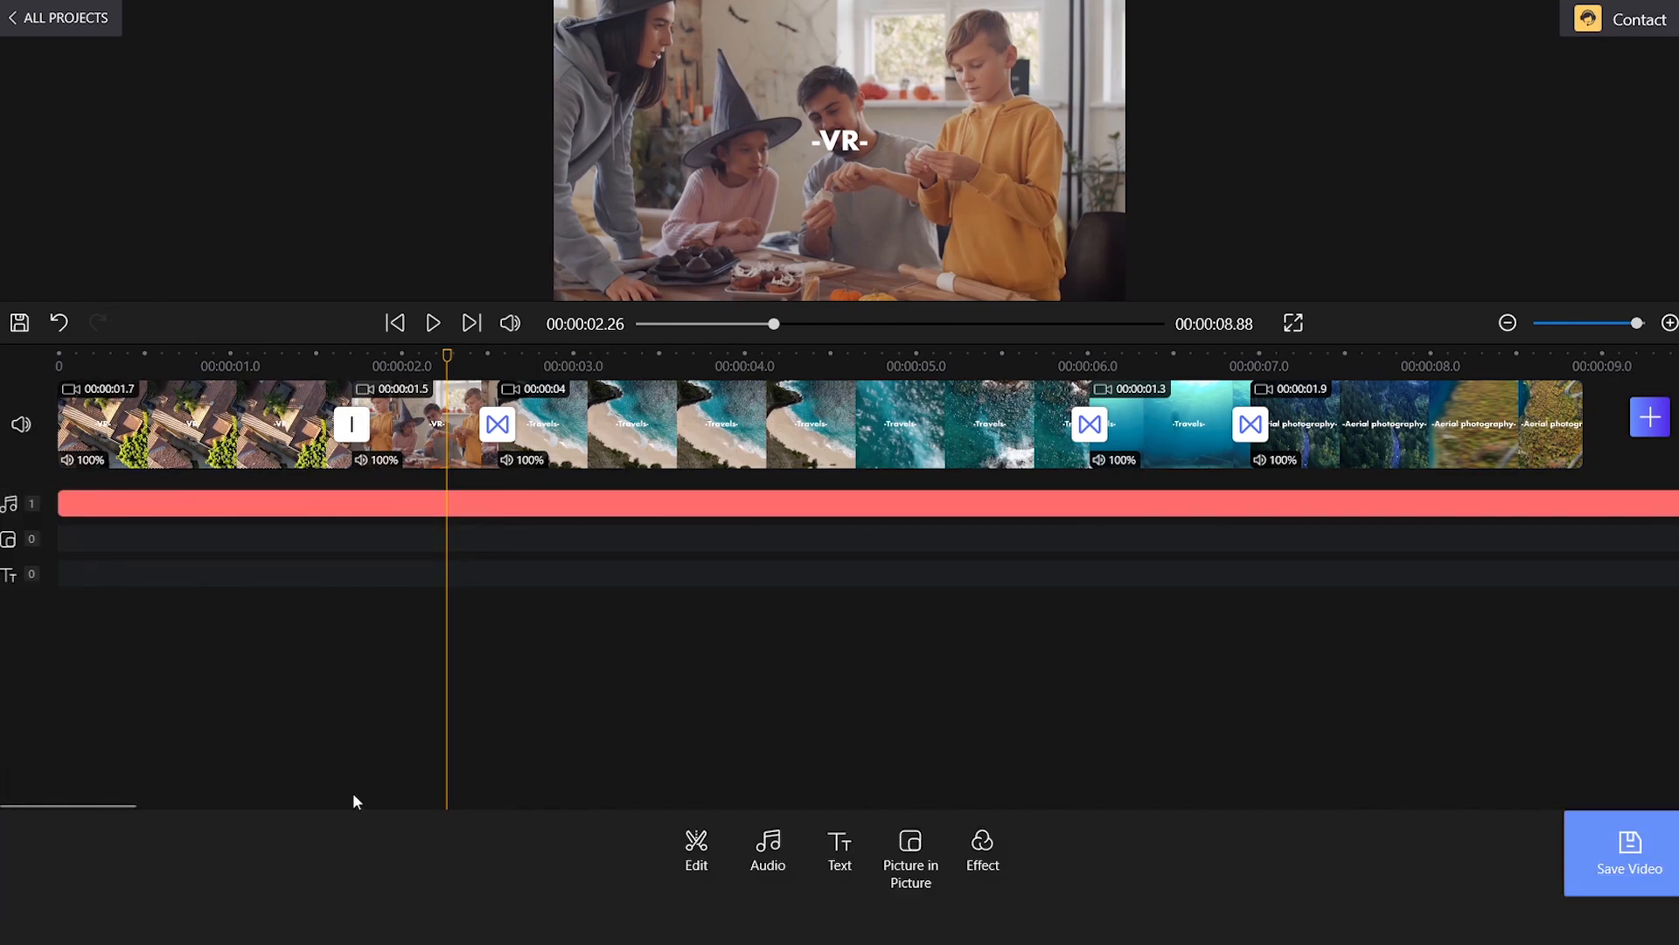
Step: Export the travel video with Video Quality kept at 1080p
click(1627, 851)
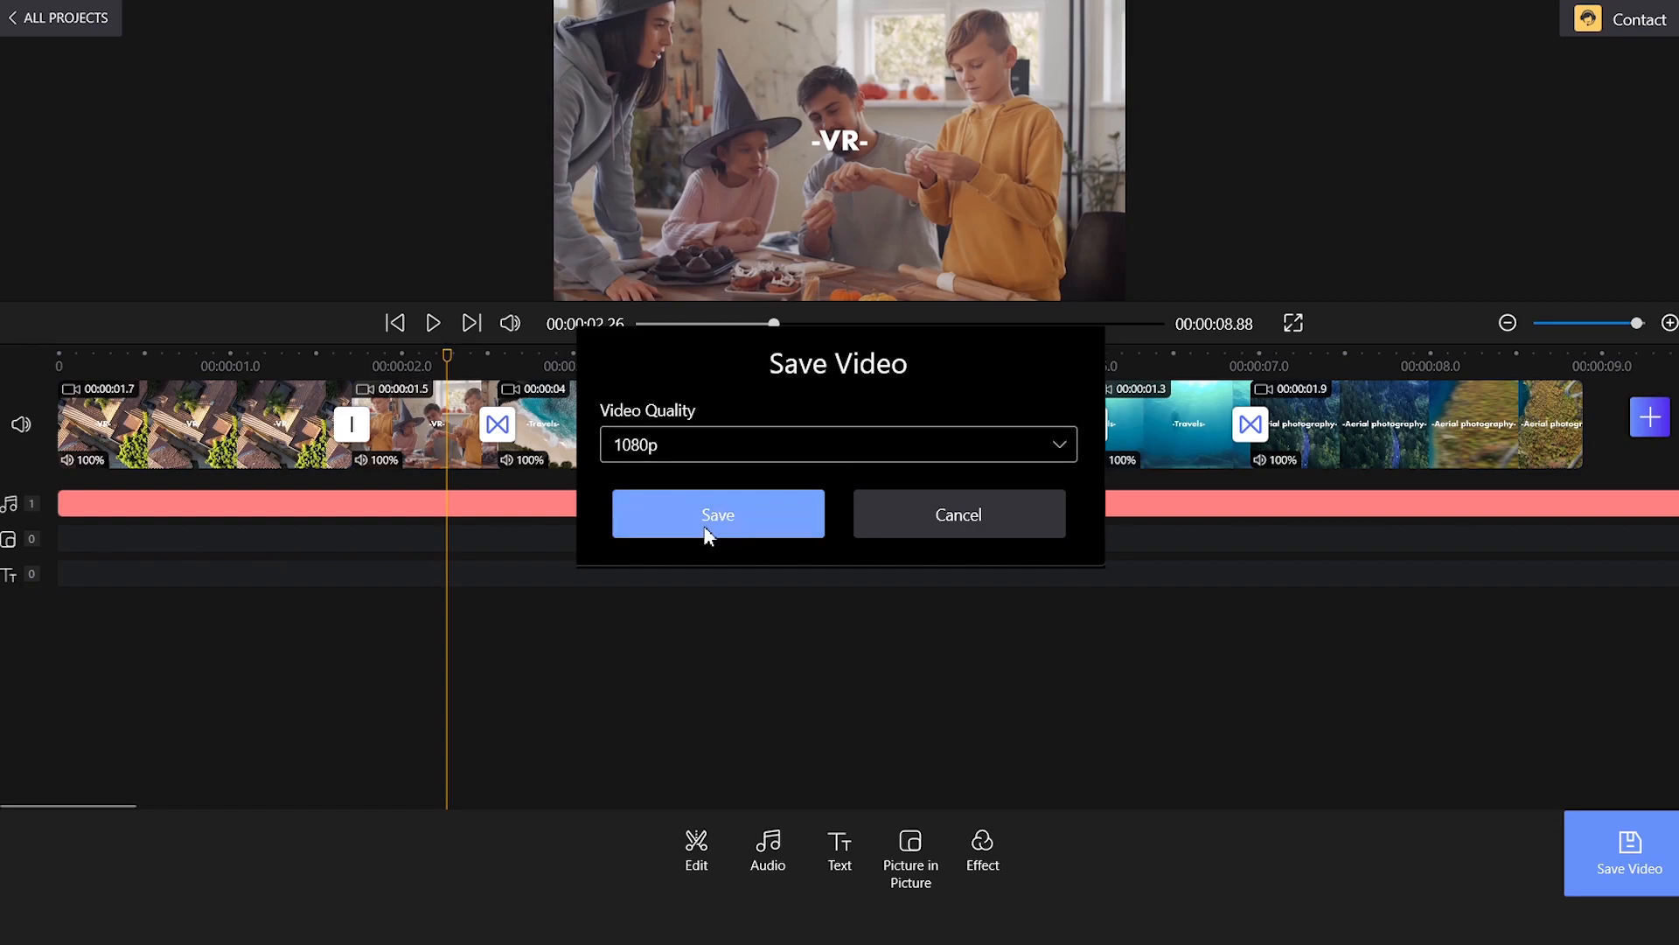
click(717, 514)
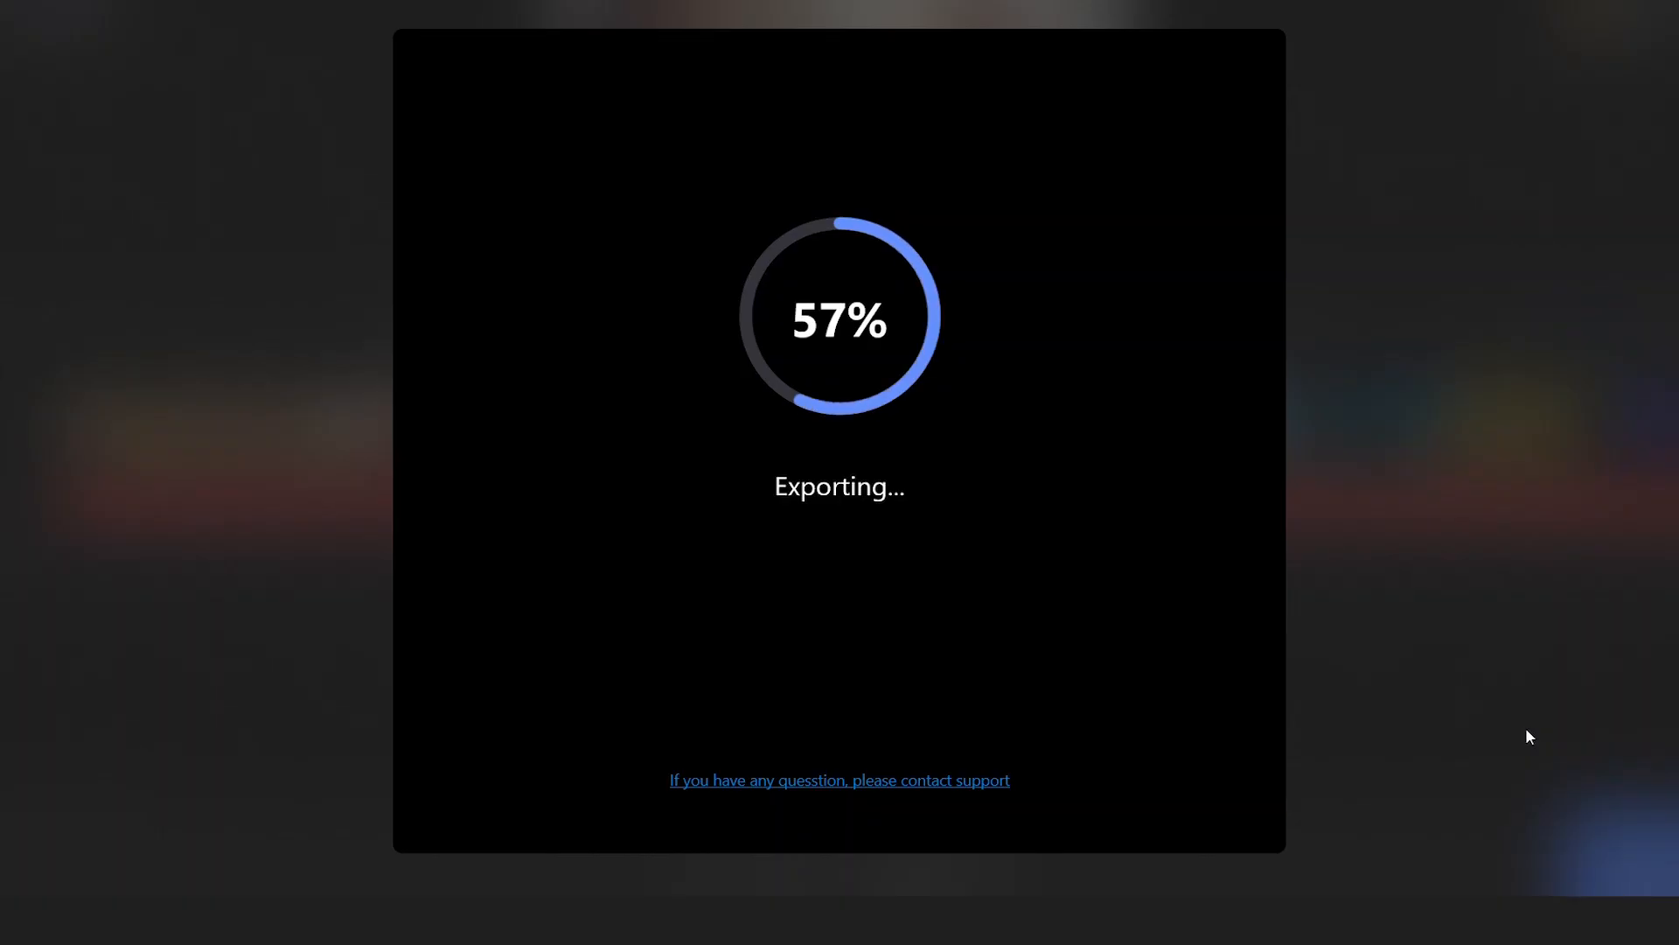